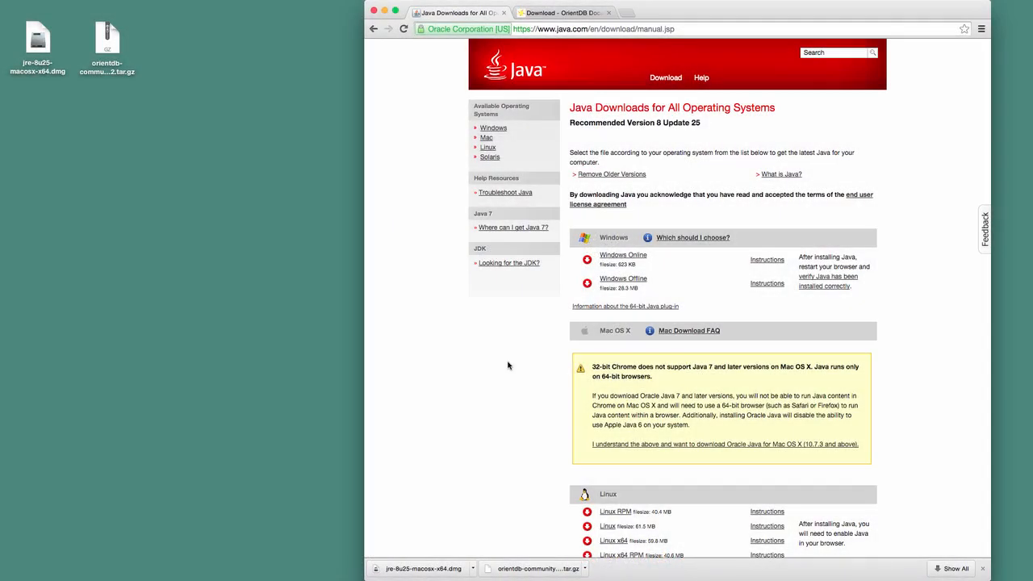
pyautogui.moveTo(415, 142)
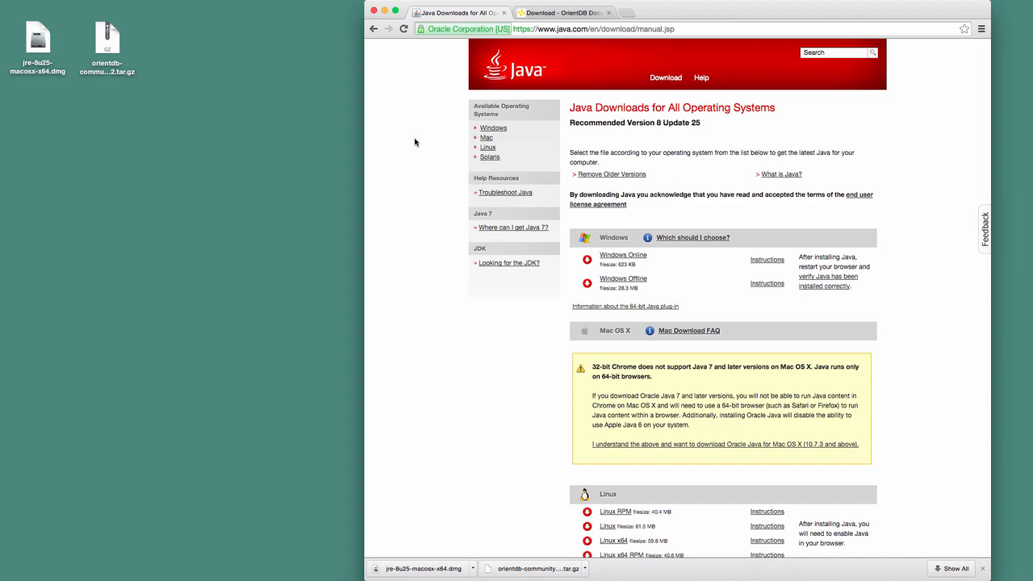
# Switch to the OrientDB download tab and open the desktop orientdb-community-2.0-M2 folder.
pyautogui.click(37, 41)
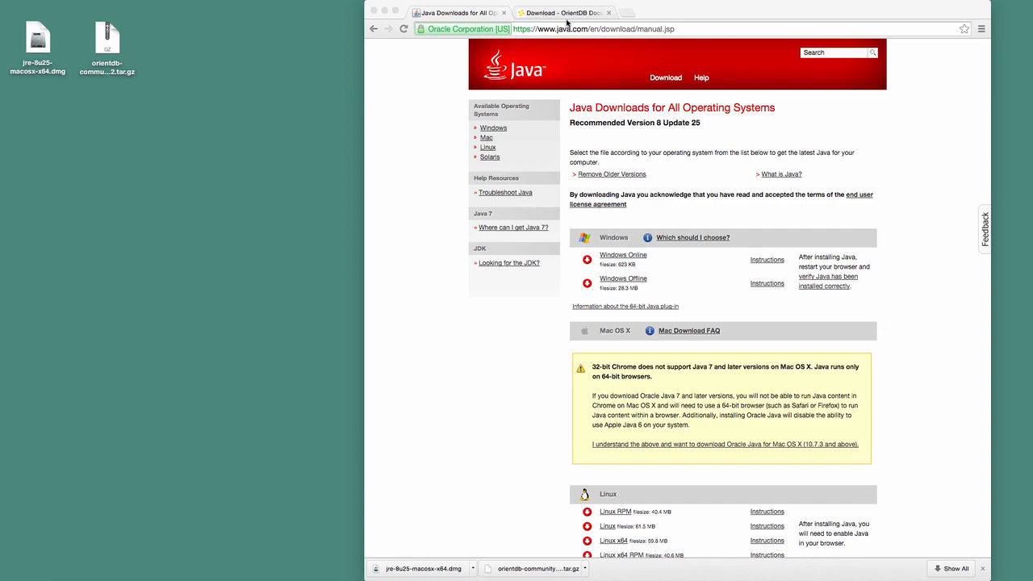
pyautogui.click(563, 12)
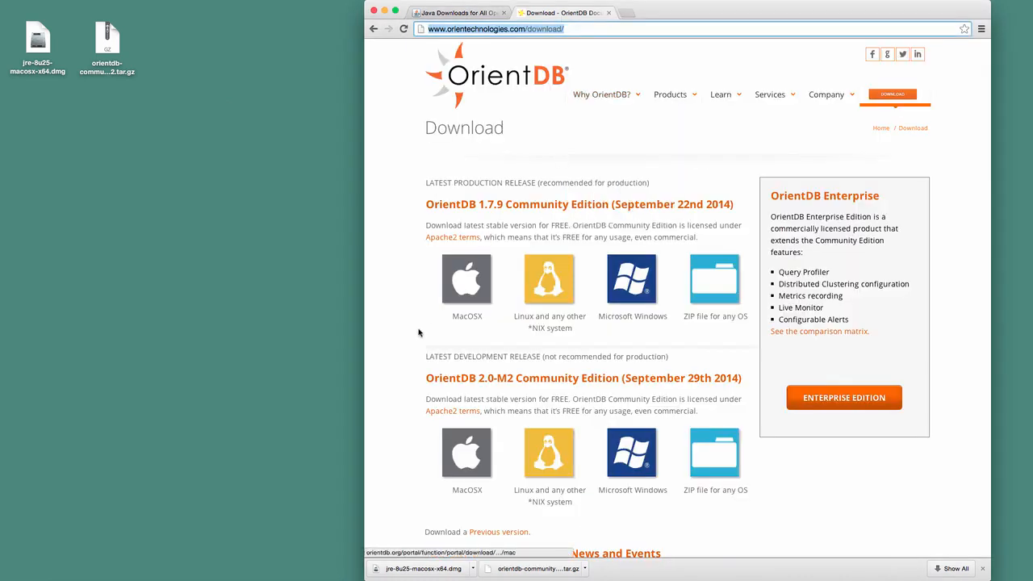
pyautogui.moveTo(478, 452)
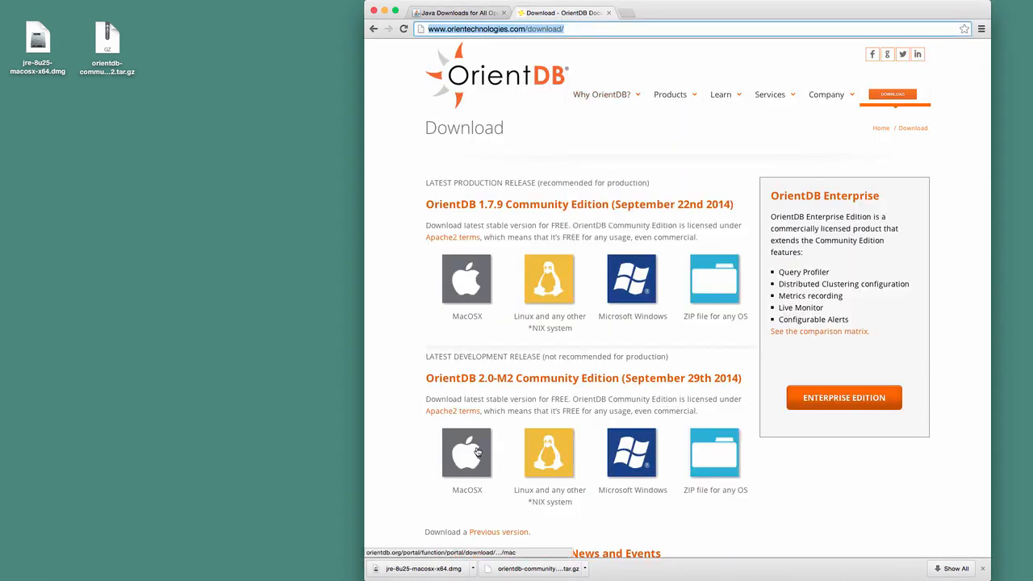
pyautogui.moveTo(107, 118)
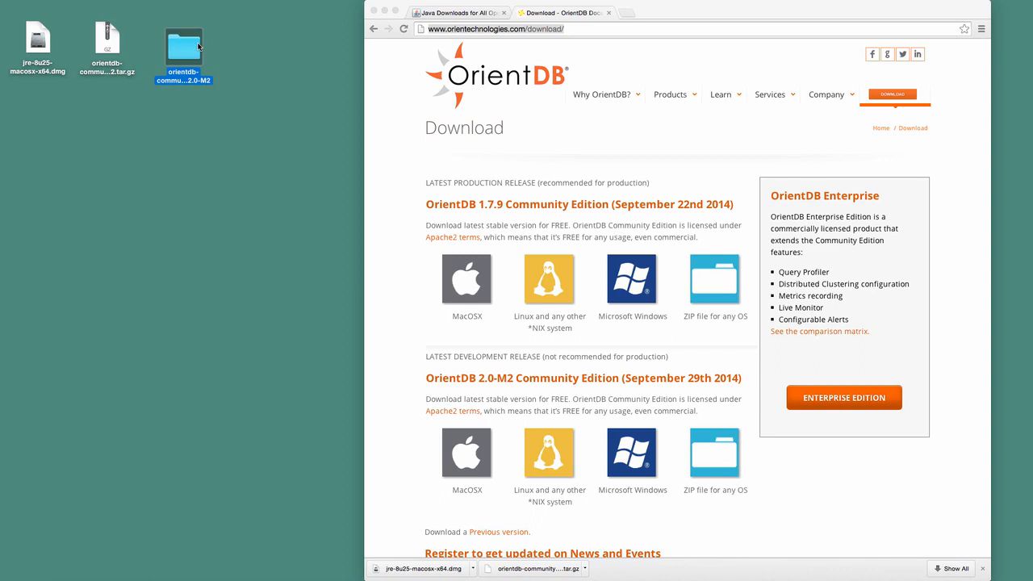
pyautogui.doubleClick(183, 49)
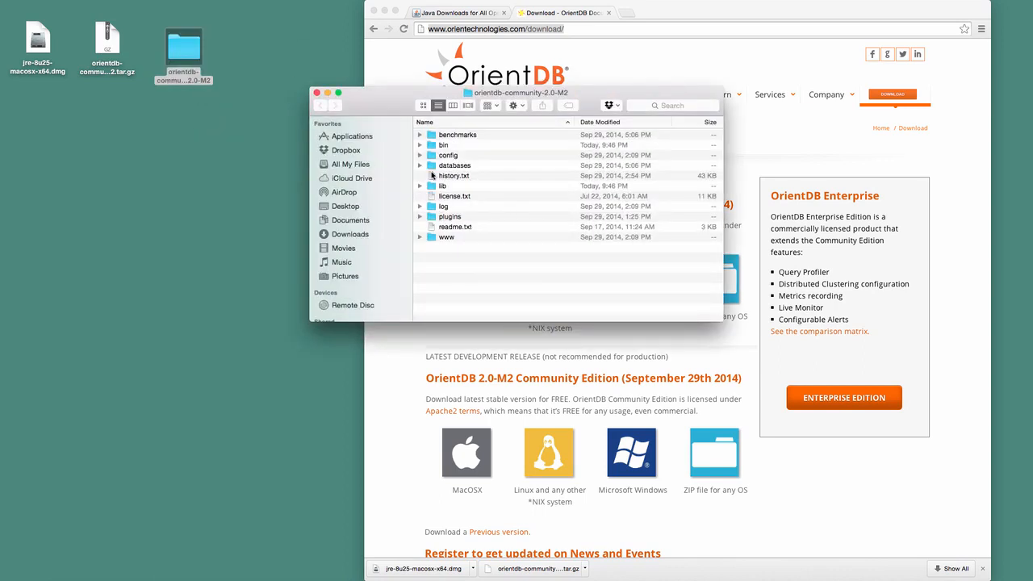
# Open bin/server.sh with Terminal via Open With > Other, enabling All Applications.
pyautogui.doubleClick(443, 144)
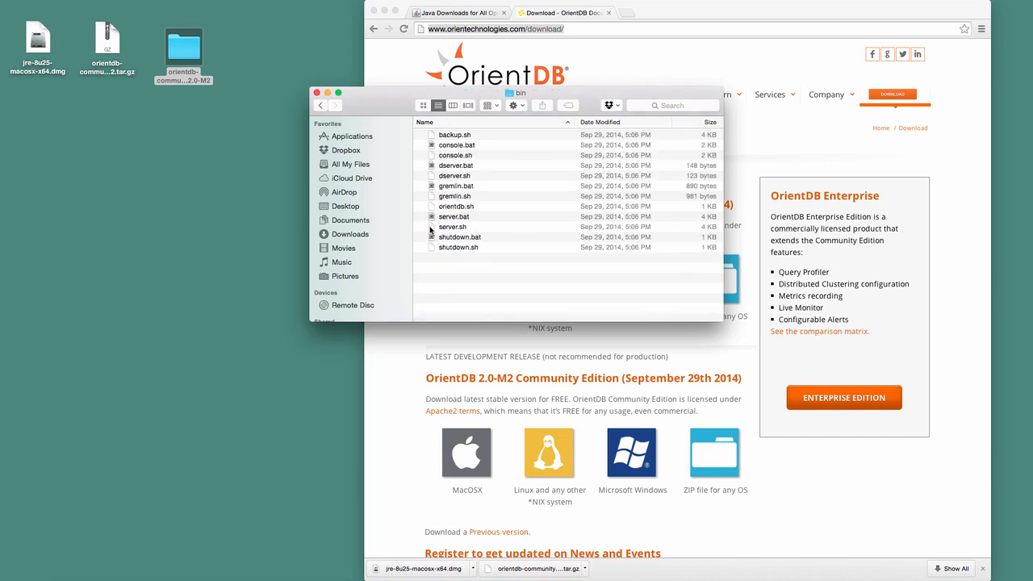
pyautogui.rightClick(452, 227)
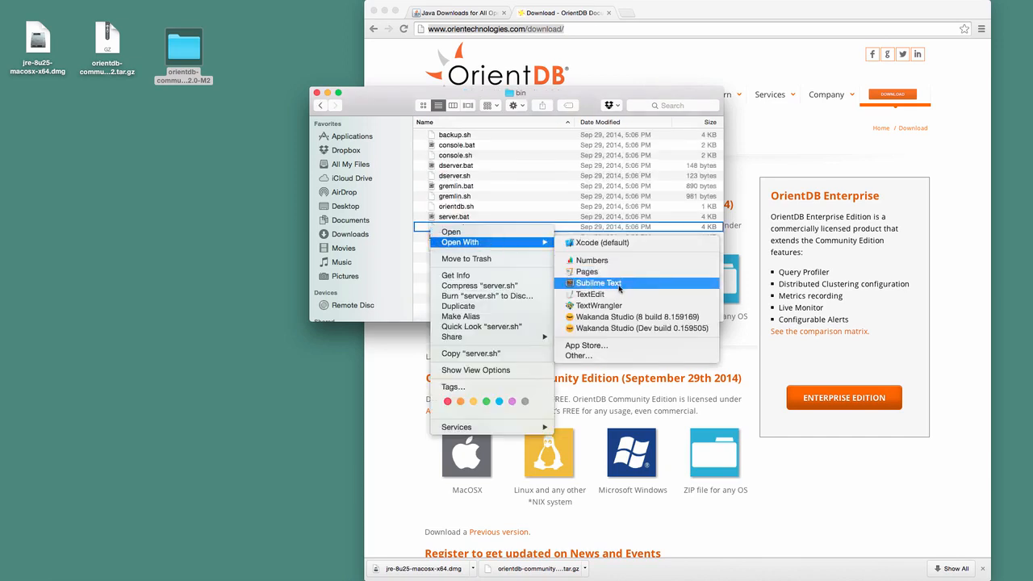
pyautogui.moveTo(580, 356)
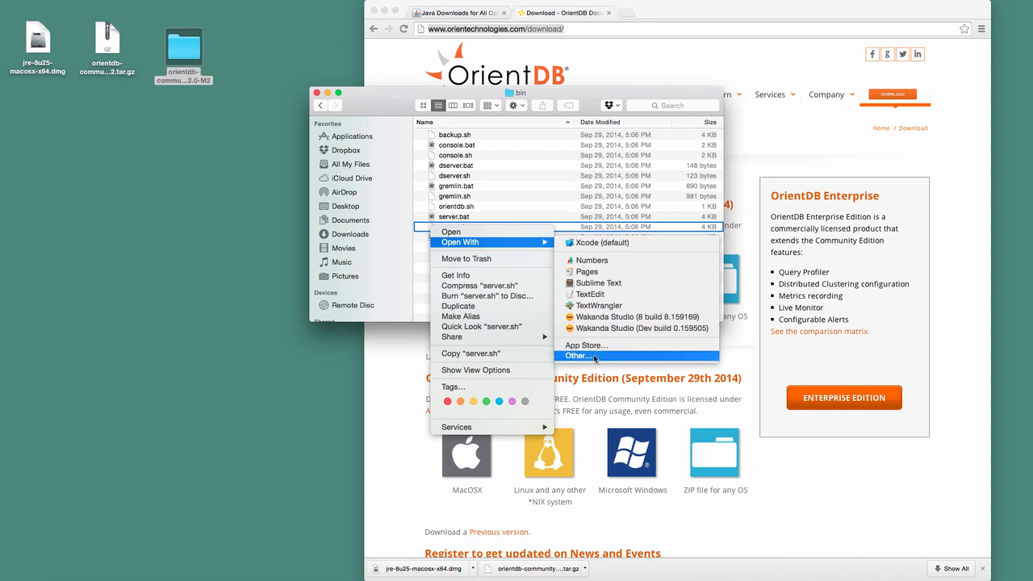
pyautogui.click(577, 356)
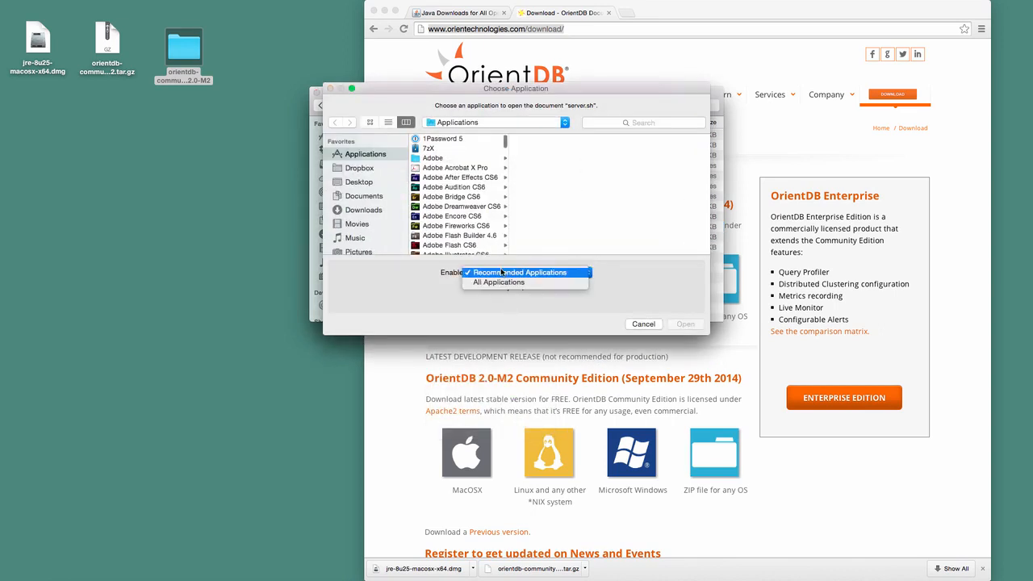
pyautogui.click(498, 282)
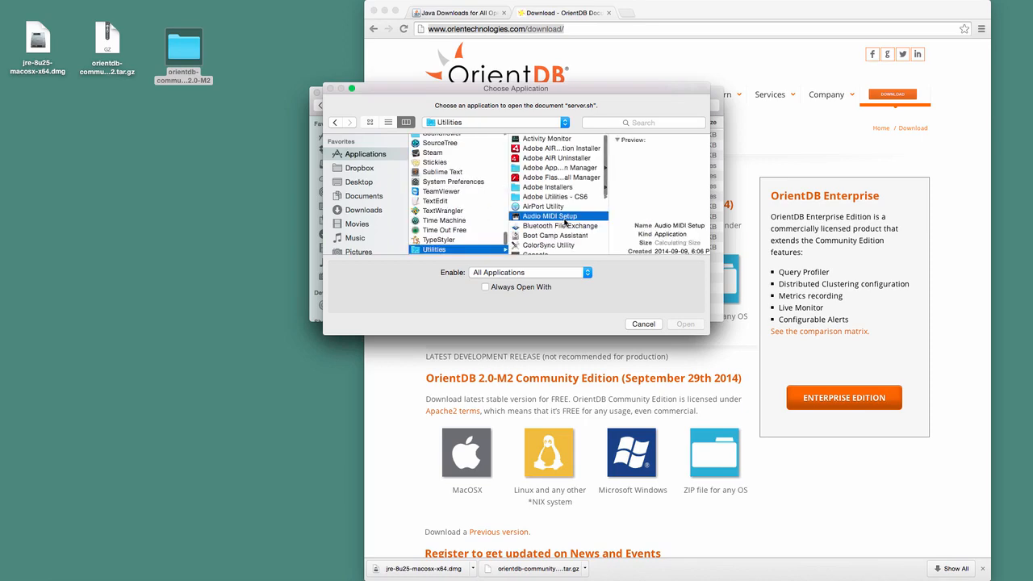
pyautogui.click(684, 324)
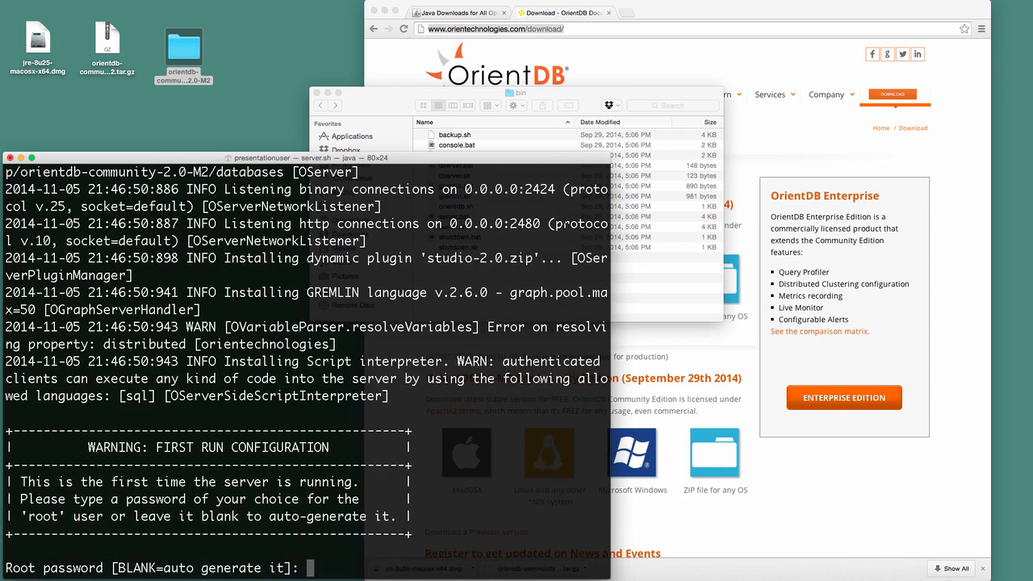
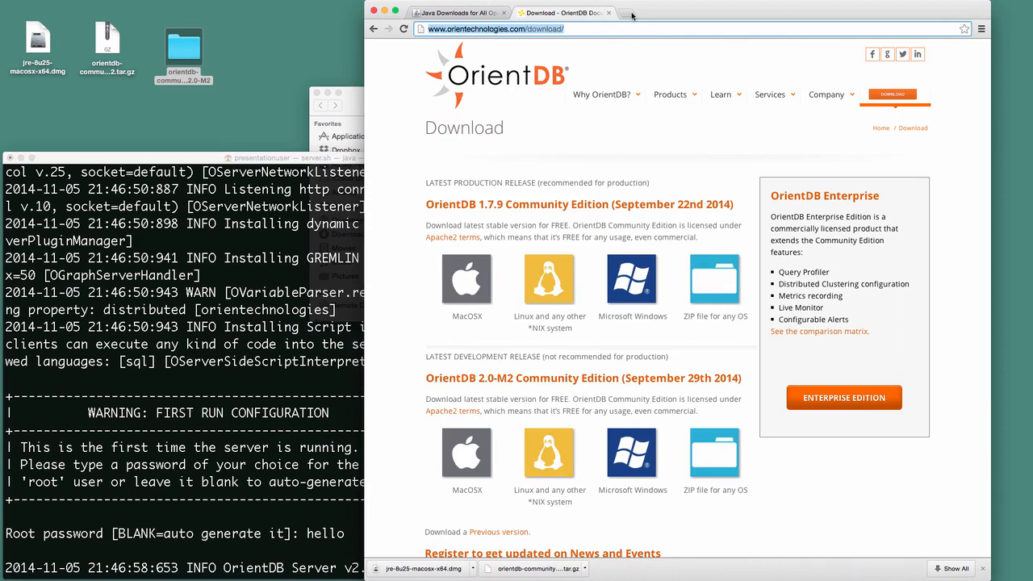
pyautogui.click(710, 13)
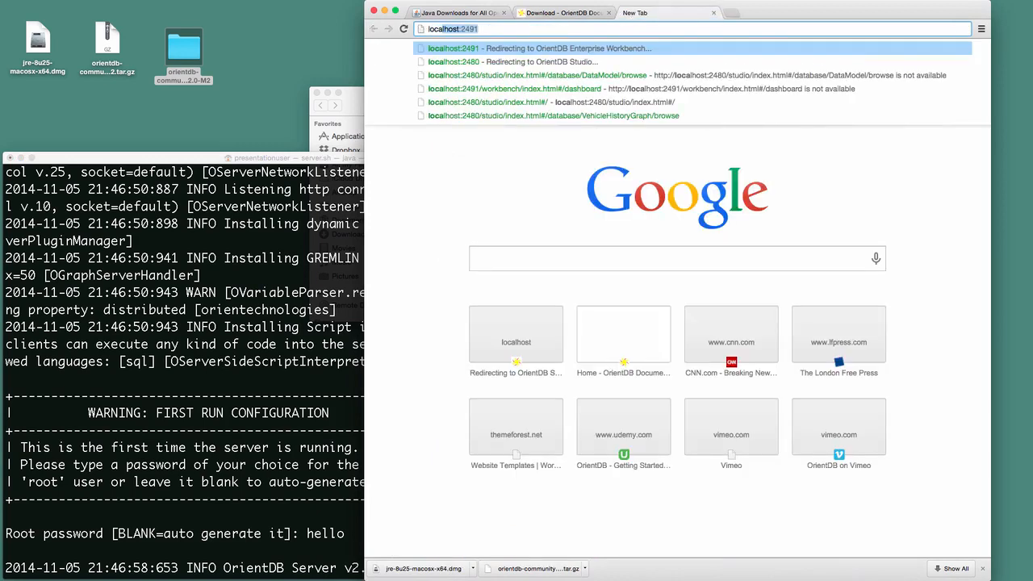
pyautogui.press('Backspace')
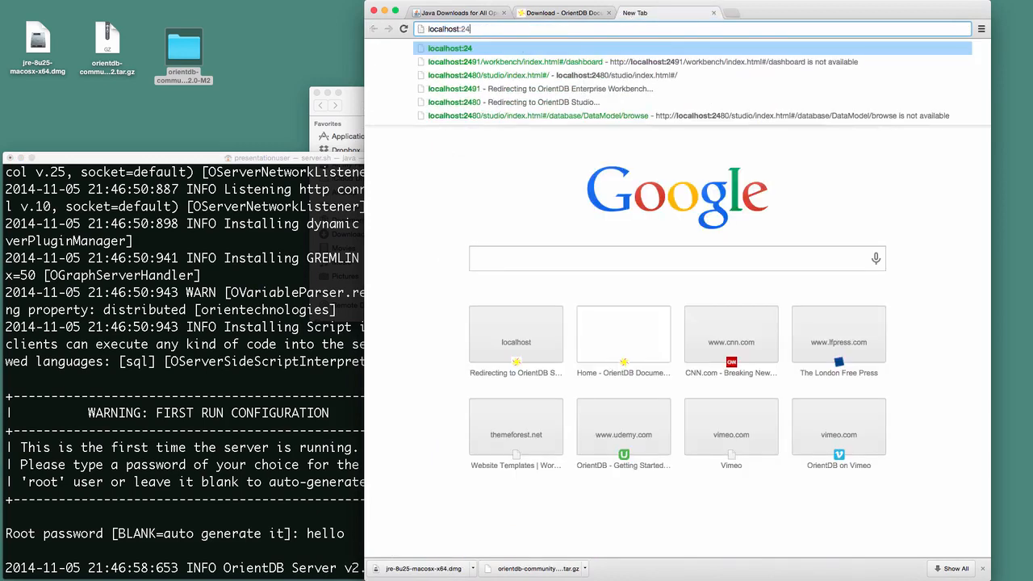
pyautogui.click(514, 88)
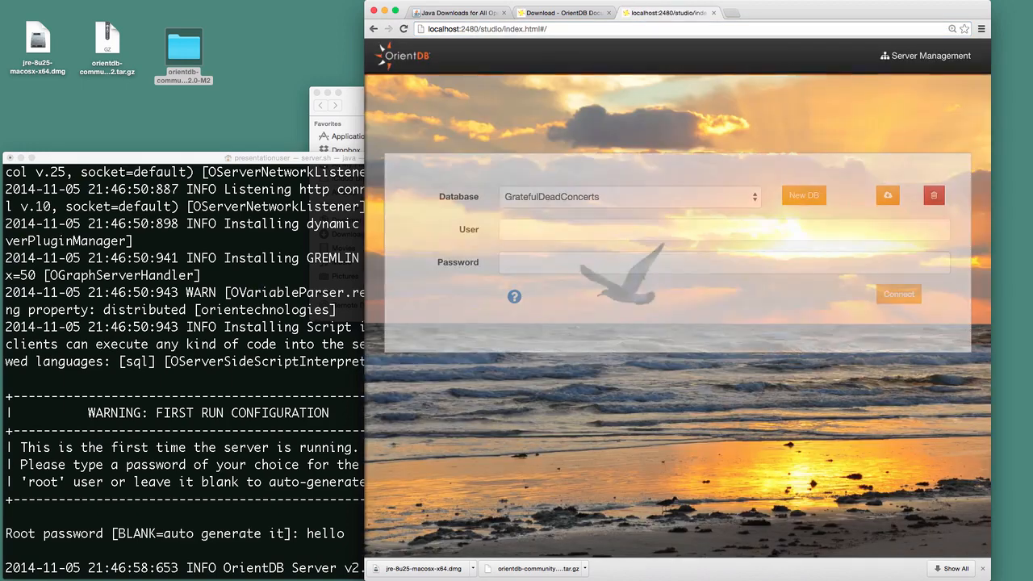
# Enter root credentials and connect to the GratefulDeadConcerts database.
pyautogui.click(724, 229)
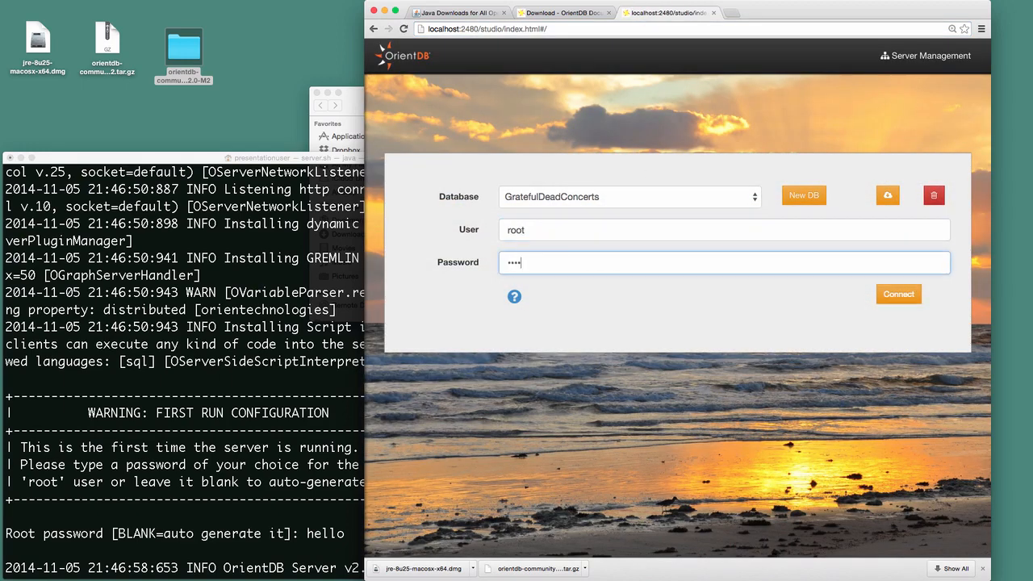
pyautogui.click(898, 293)
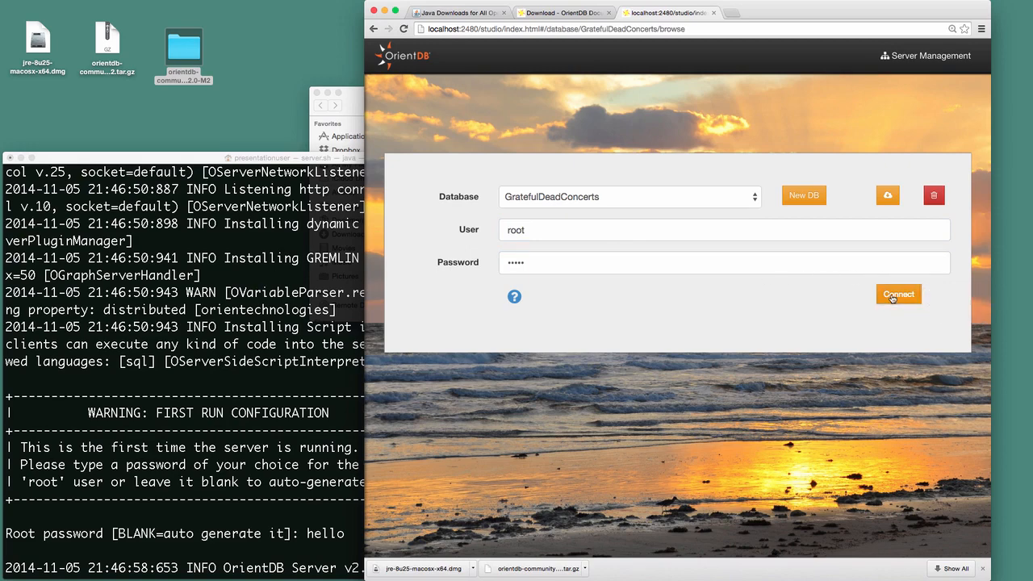
pyautogui.click(899, 293)
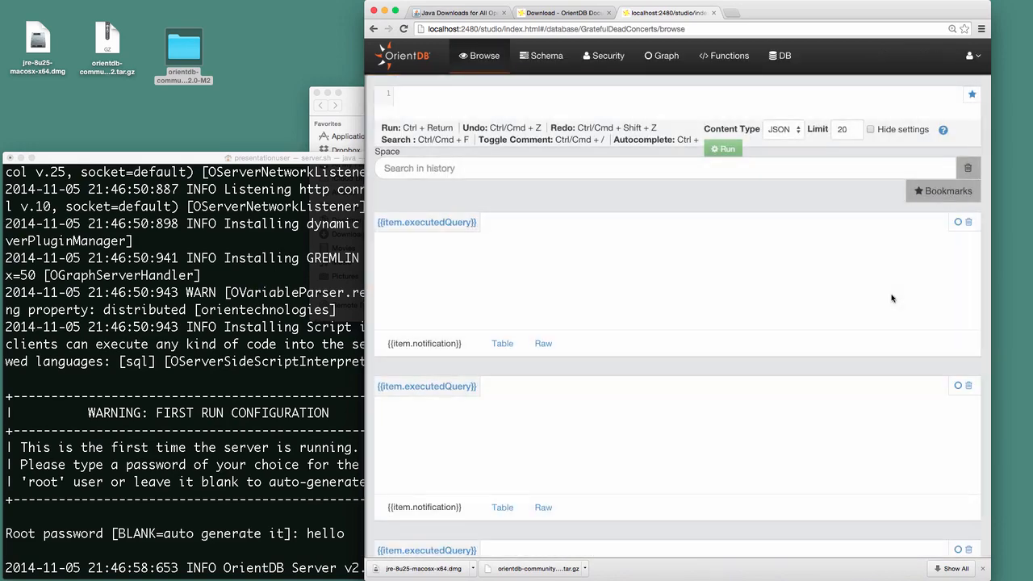
pyautogui.moveTo(206, 199)
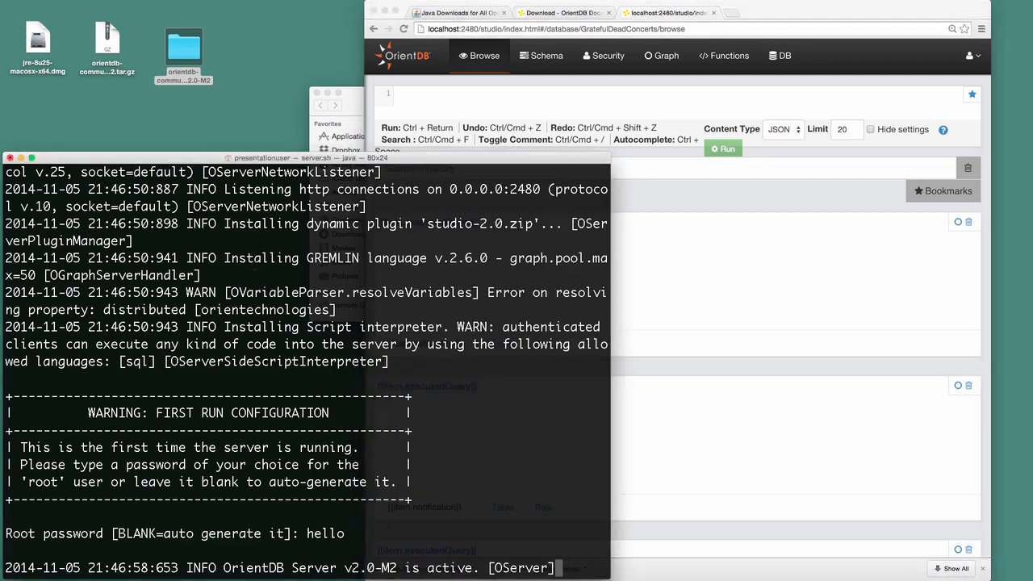
# Stop the server with Ctrl+C and cd into ~/Desktop/orientdb-community-2.0-M2.
pyautogui.press('ctrl+c')
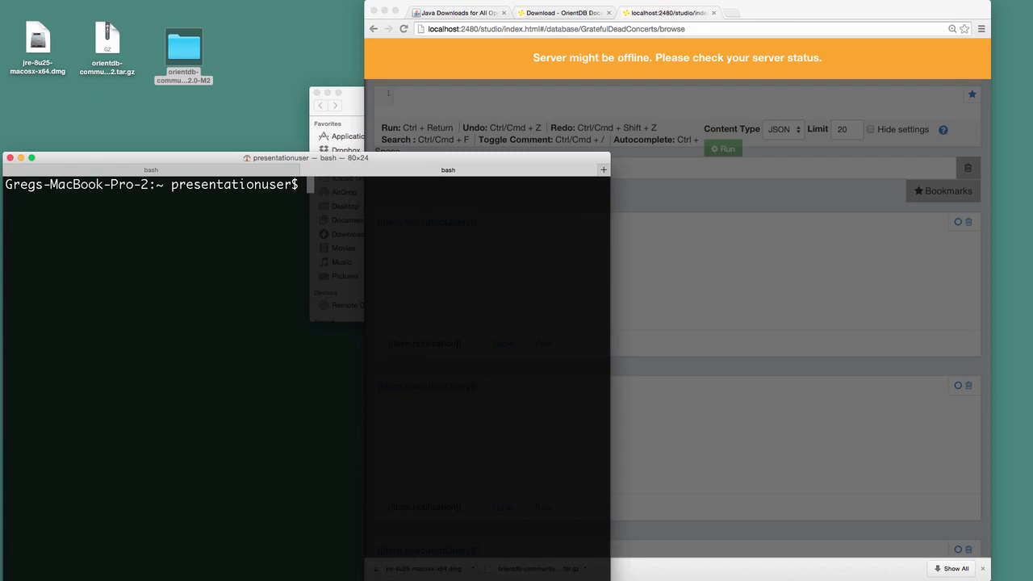
pyautogui.write('cd ~')
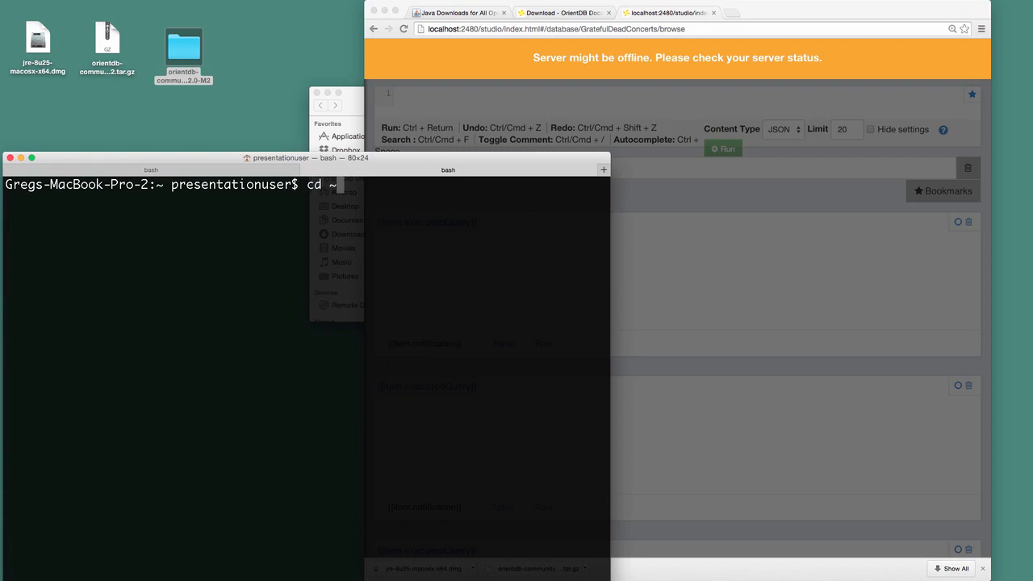
pyautogui.write('~/Desktop/')
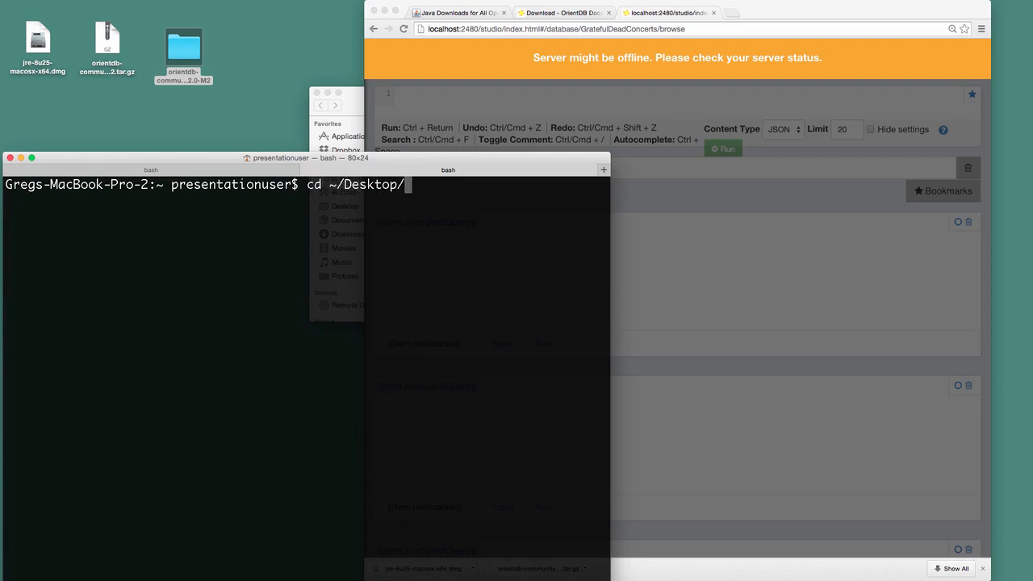
pyautogui.write('ori')
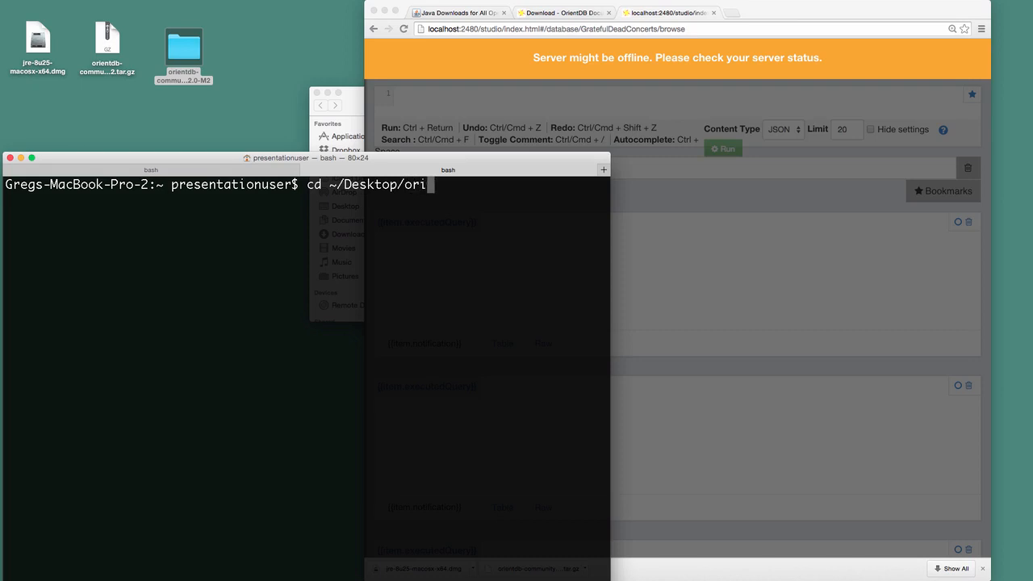
pyautogui.write('entdb-c')
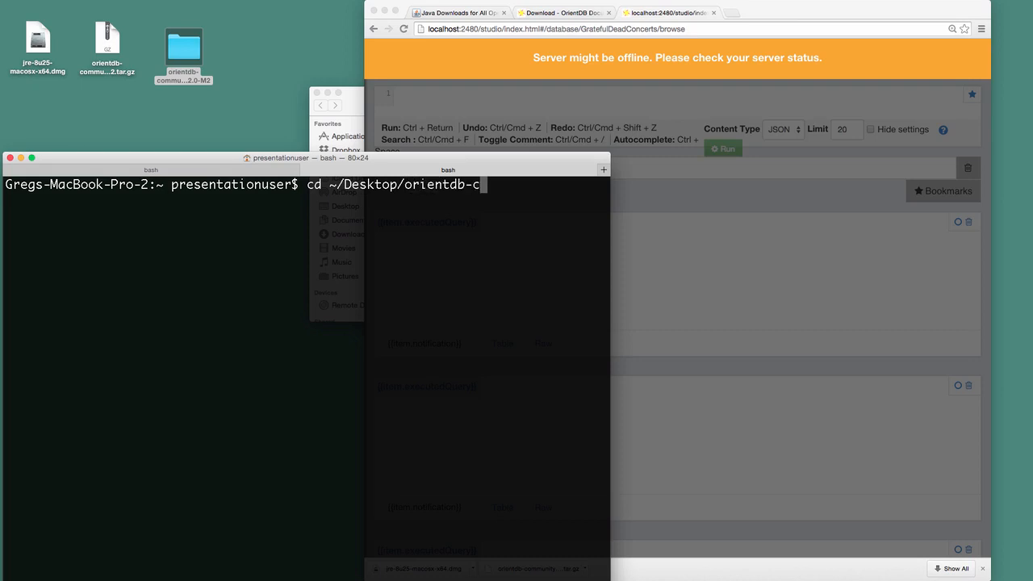
pyautogui.write('ommunity-2.0-M2')
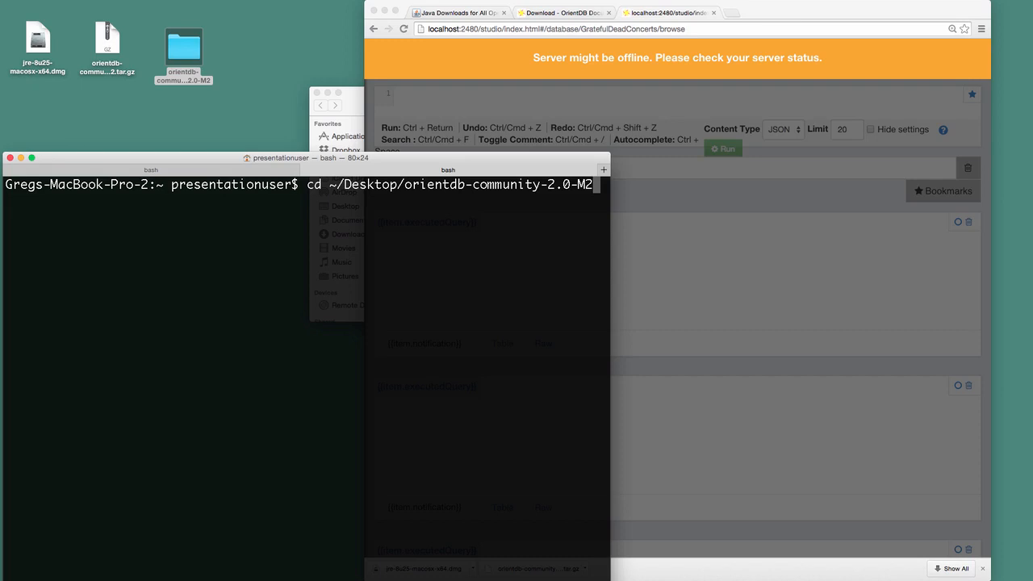
pyautogui.press('Return')
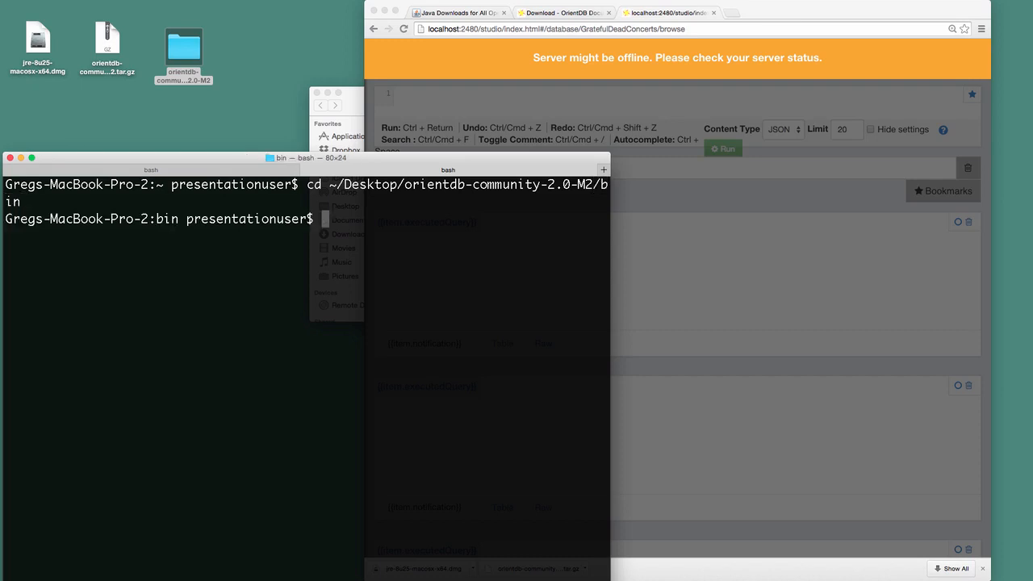
# List the bin folder's scripts with ls.
pyautogui.write('ls')
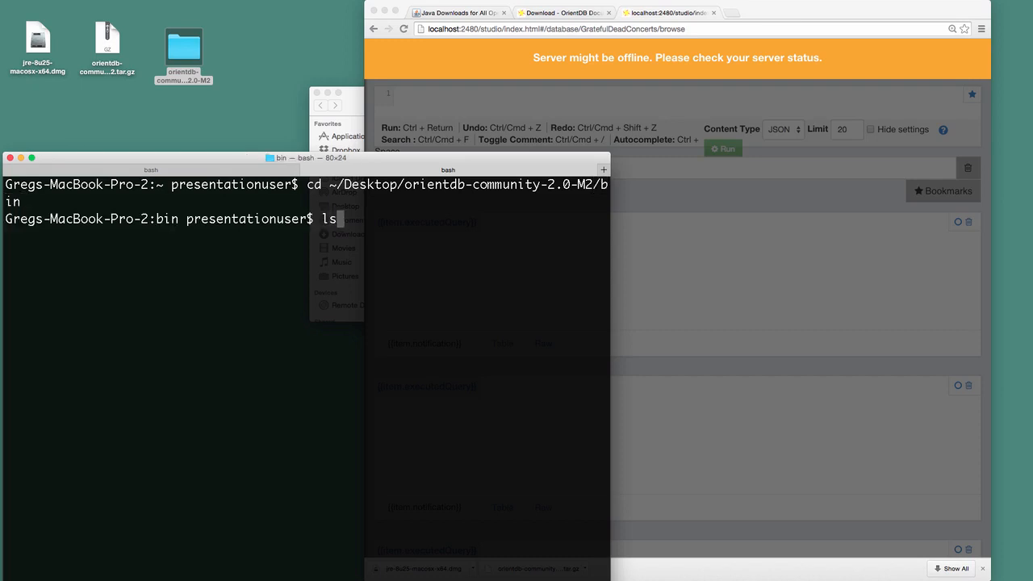
pyautogui.press('Return')
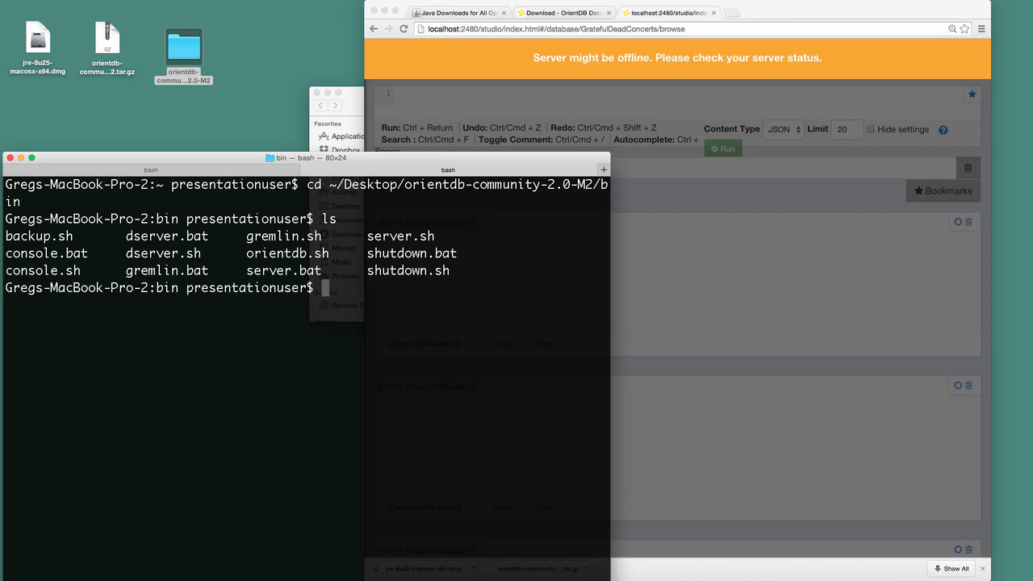
pyautogui.write('.')
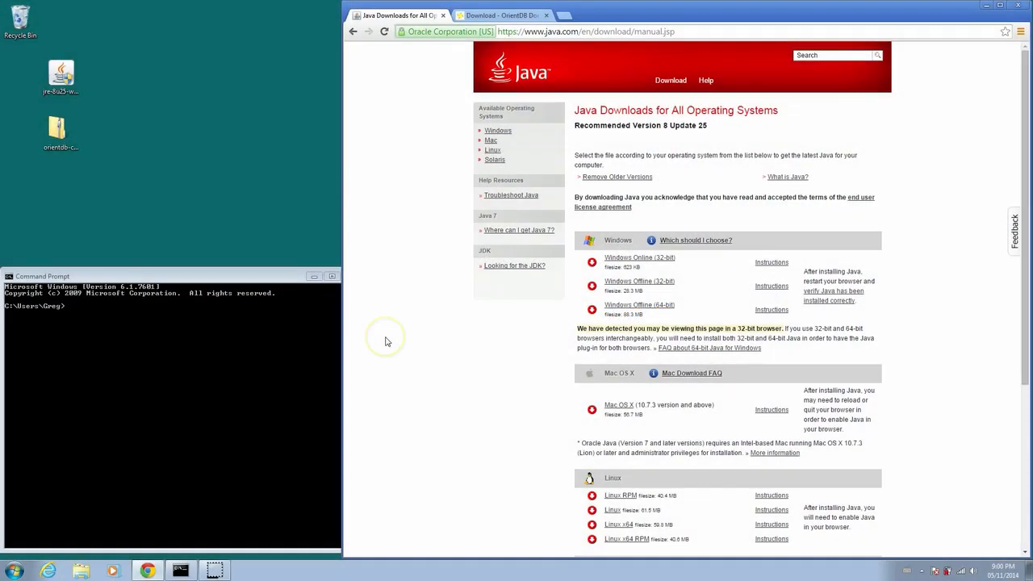
pyautogui.moveTo(387, 341)
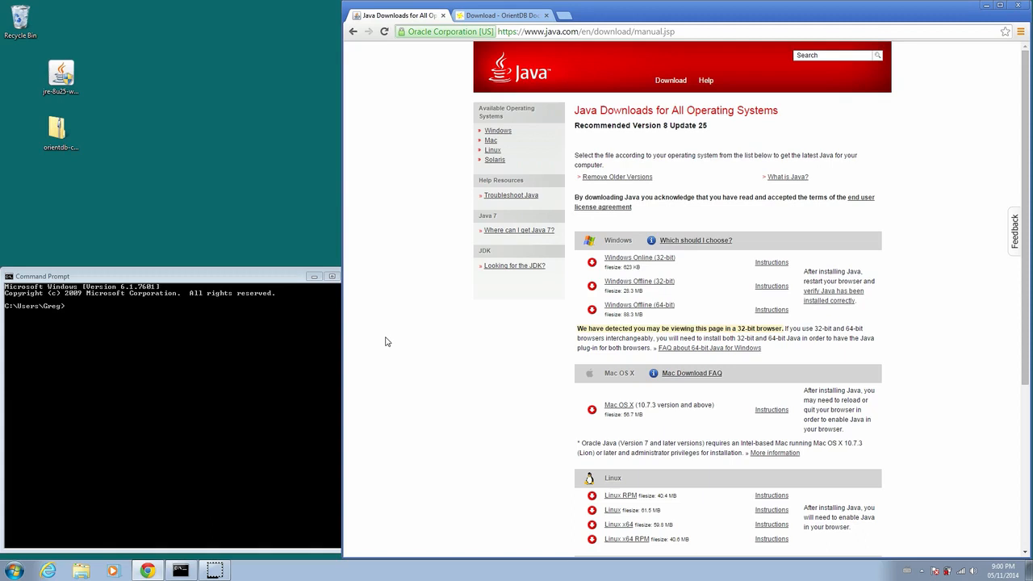
pyautogui.moveTo(397, 112)
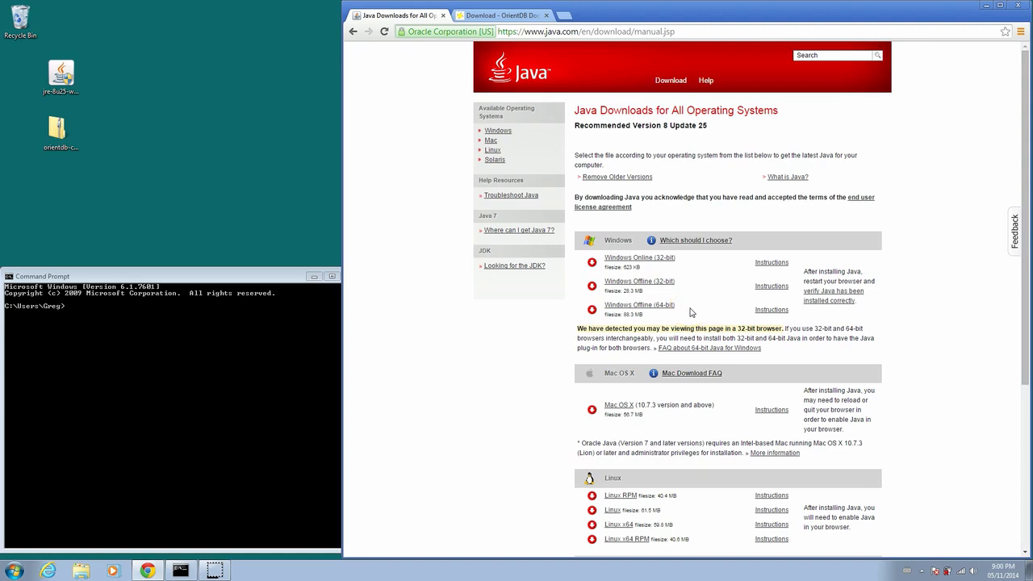
pyautogui.moveTo(639, 305)
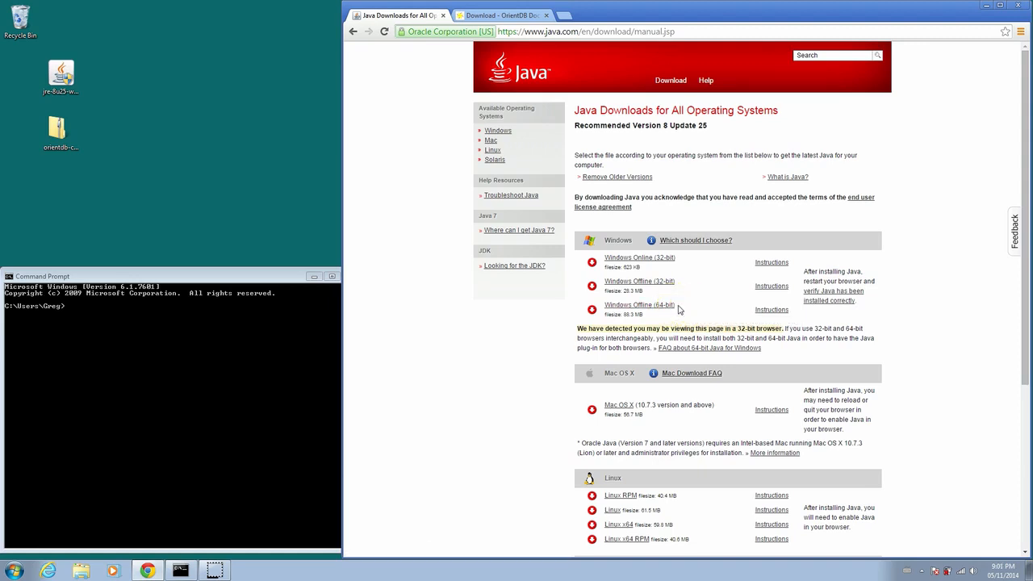
# Download the Windows Offline 64-bit Java installer and return to the OrientDB download page.
pyautogui.click(61, 77)
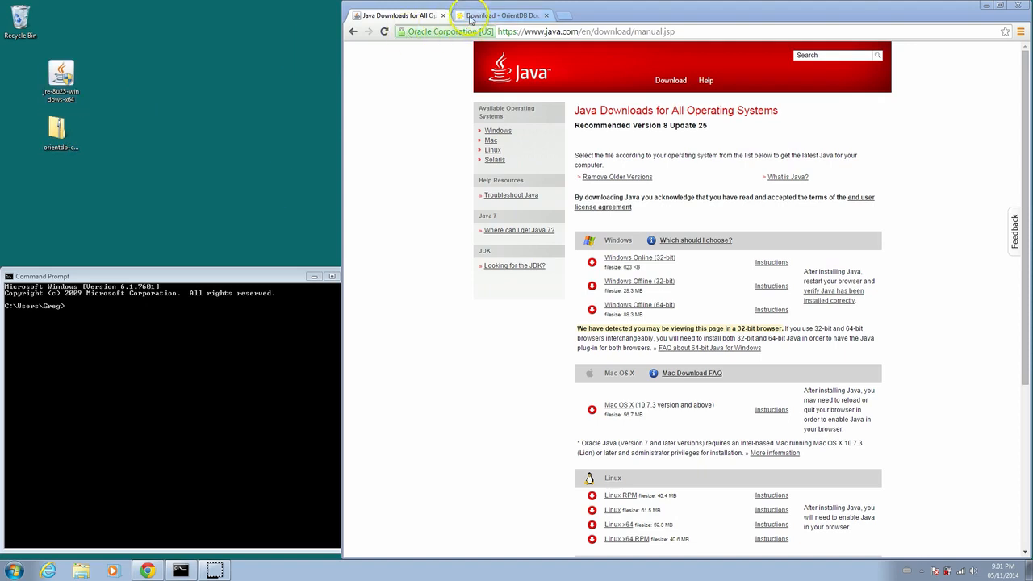
pyautogui.click(501, 15)
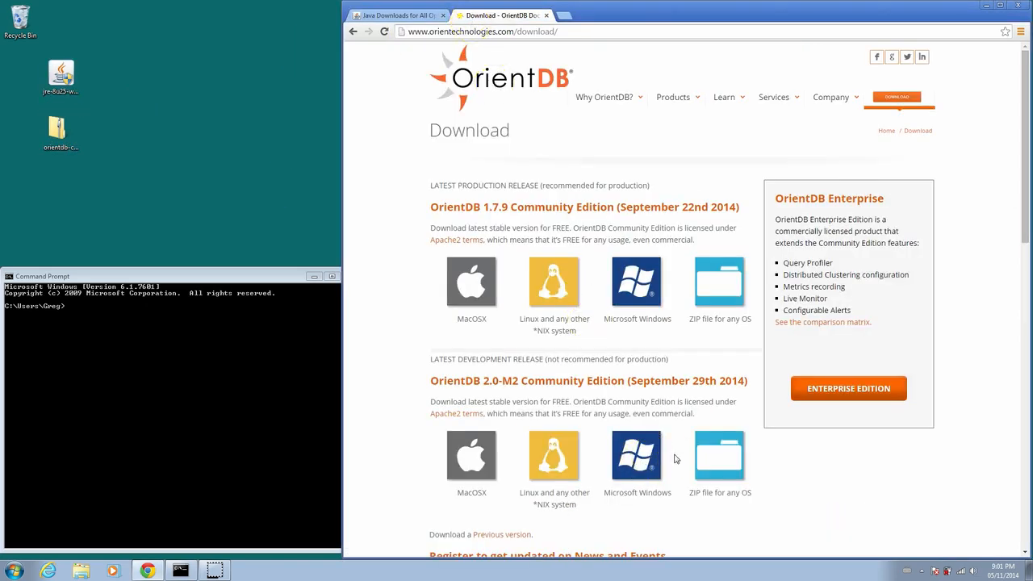
pyautogui.moveTo(636, 454)
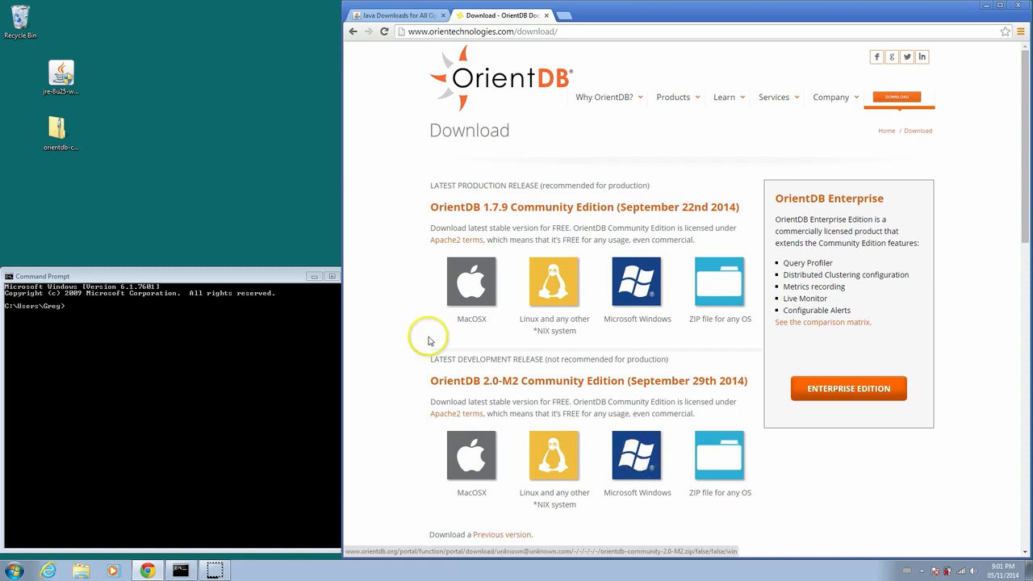
pyautogui.click(61, 129)
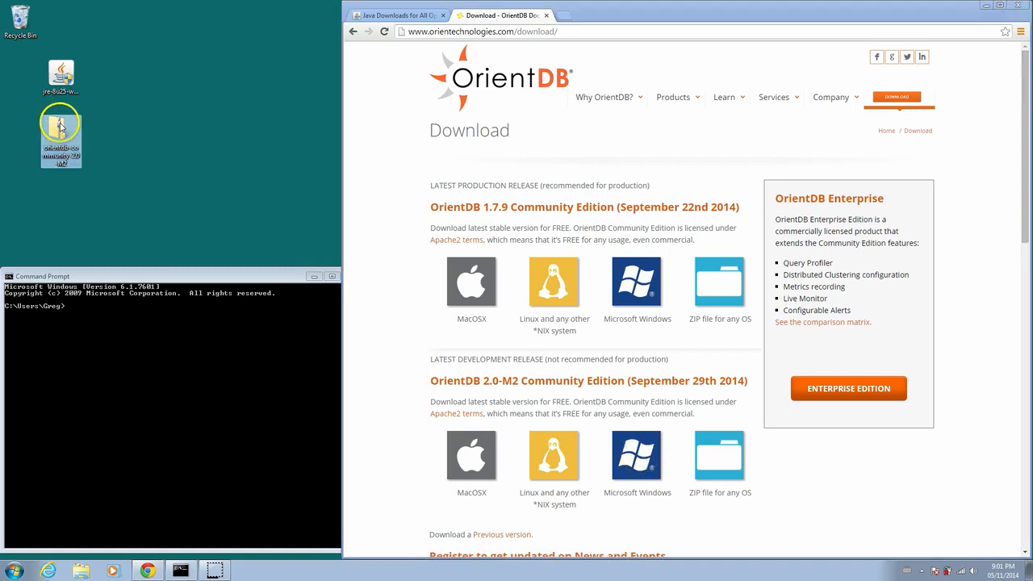
# Extract All from the orientdb-community zip onto the desktop.
pyautogui.rightClick(61, 129)
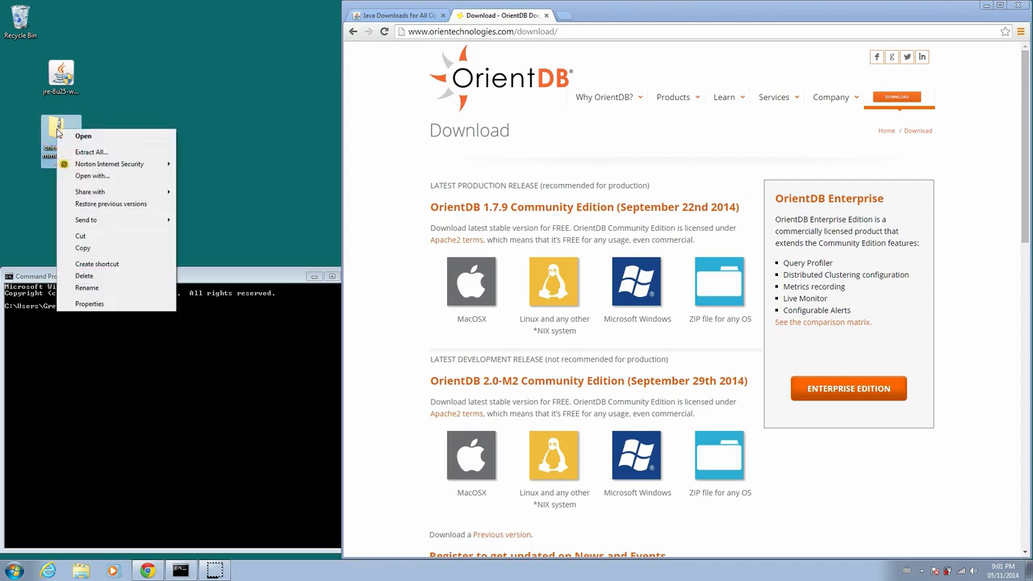
pyautogui.click(91, 152)
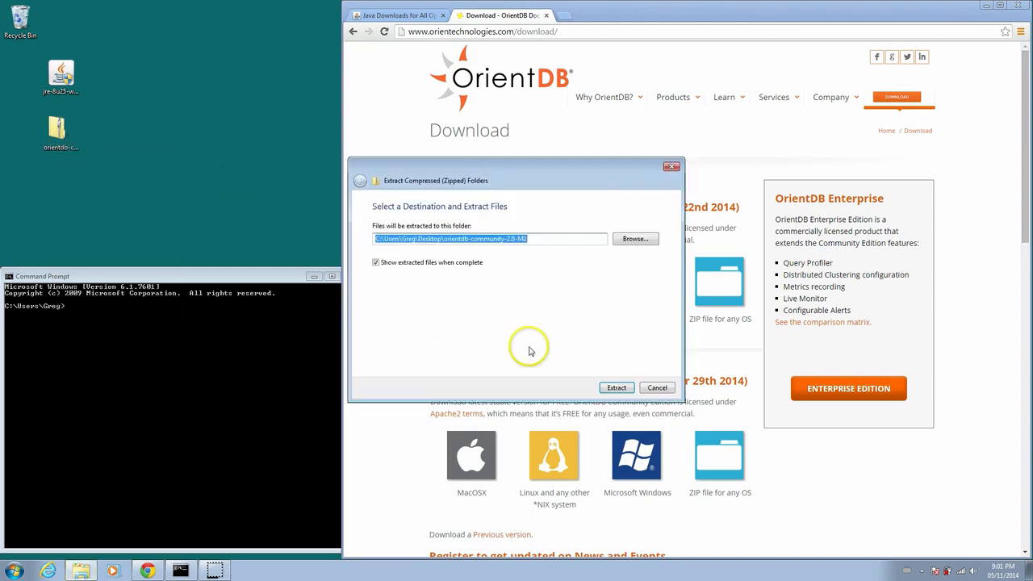
pyautogui.click(615, 387)
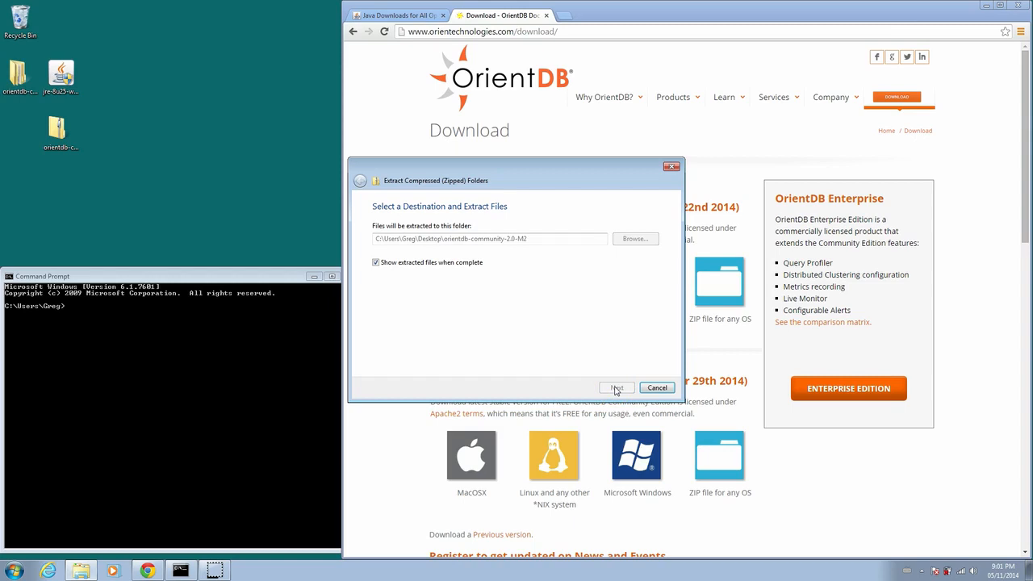
pyautogui.click(617, 388)
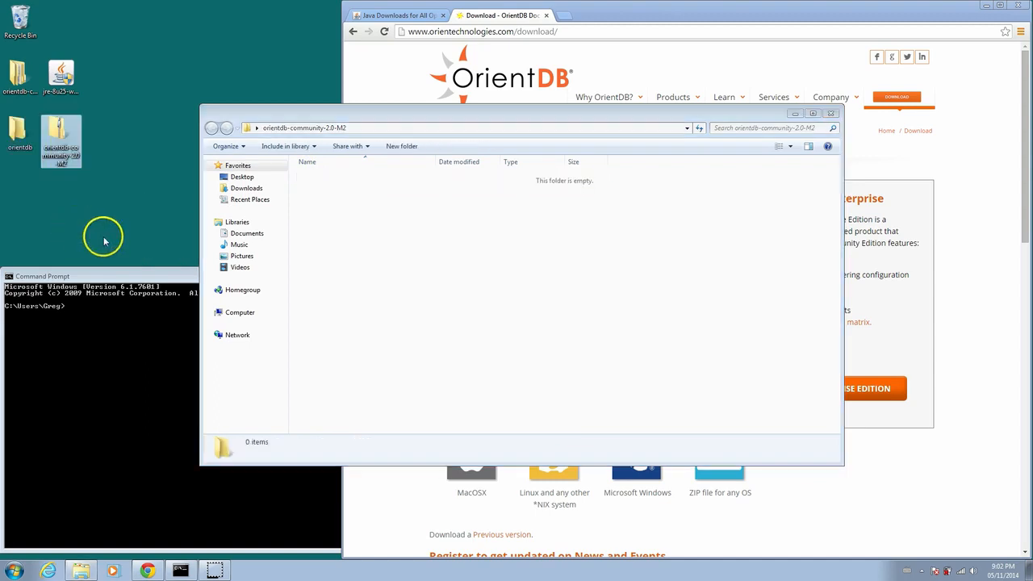
# Move the orientdb folder on the desktop and close the Explorer window.
pyautogui.moveTo(60, 133); pyautogui.dragTo(63, 234)
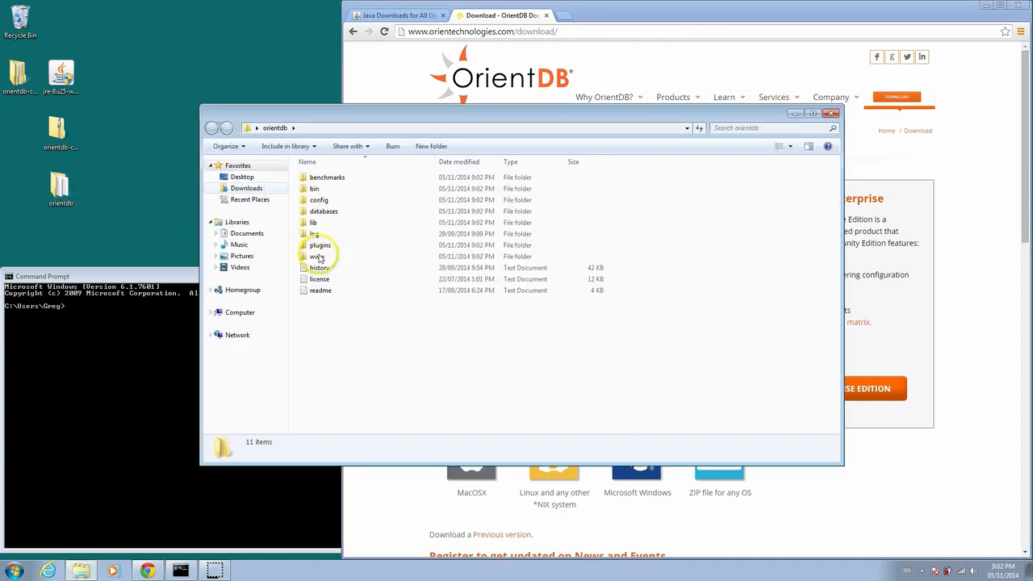
pyautogui.click(314, 188)
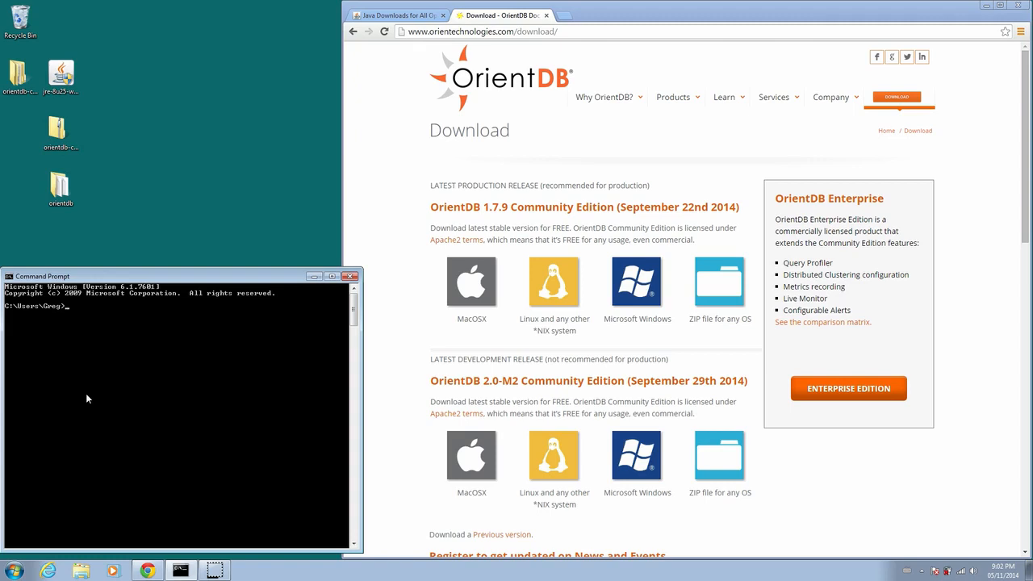
pyautogui.write('cd D')
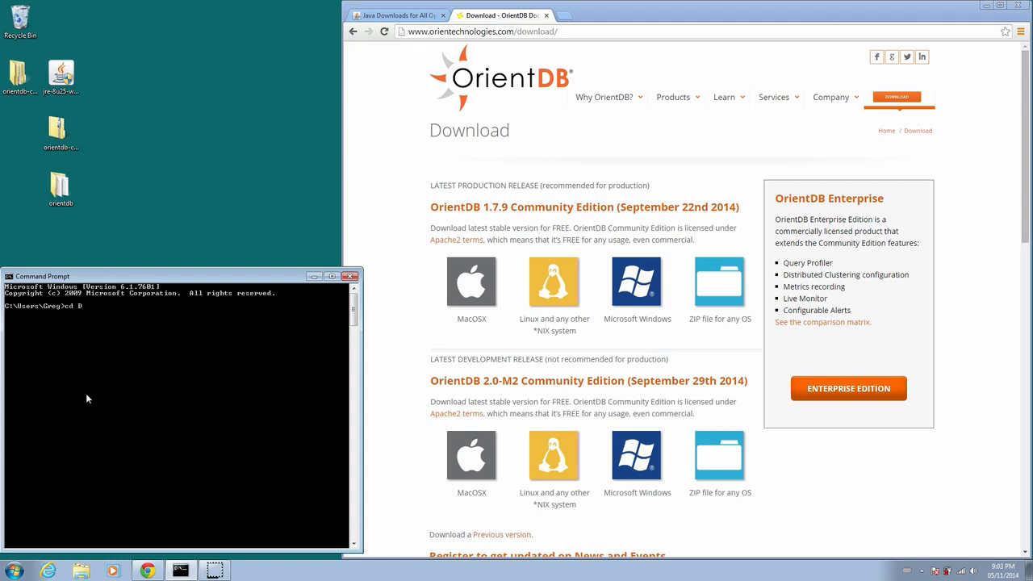
pyautogui.write('esktop\\')
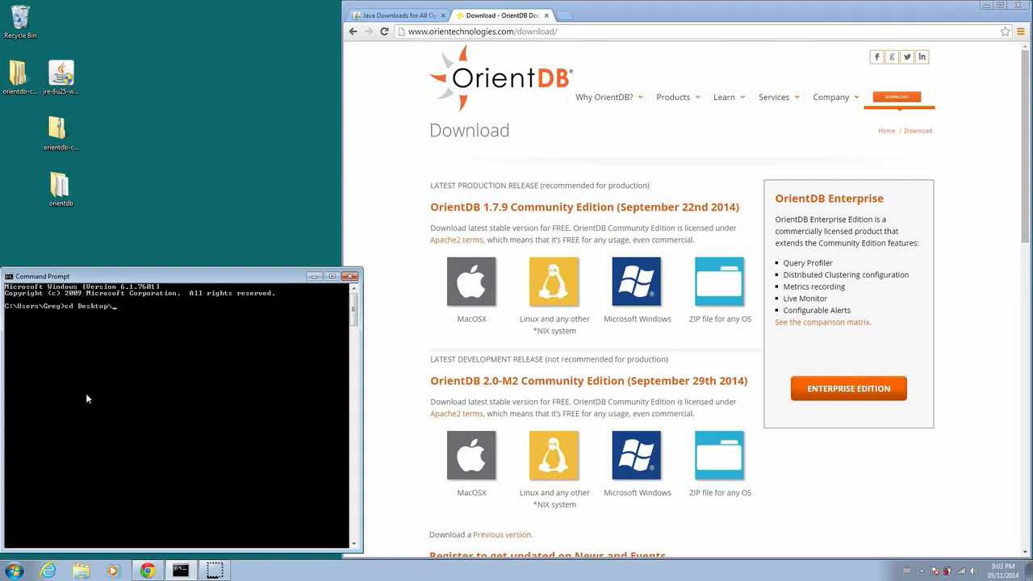
pyautogui.write('orientdb\\bin')
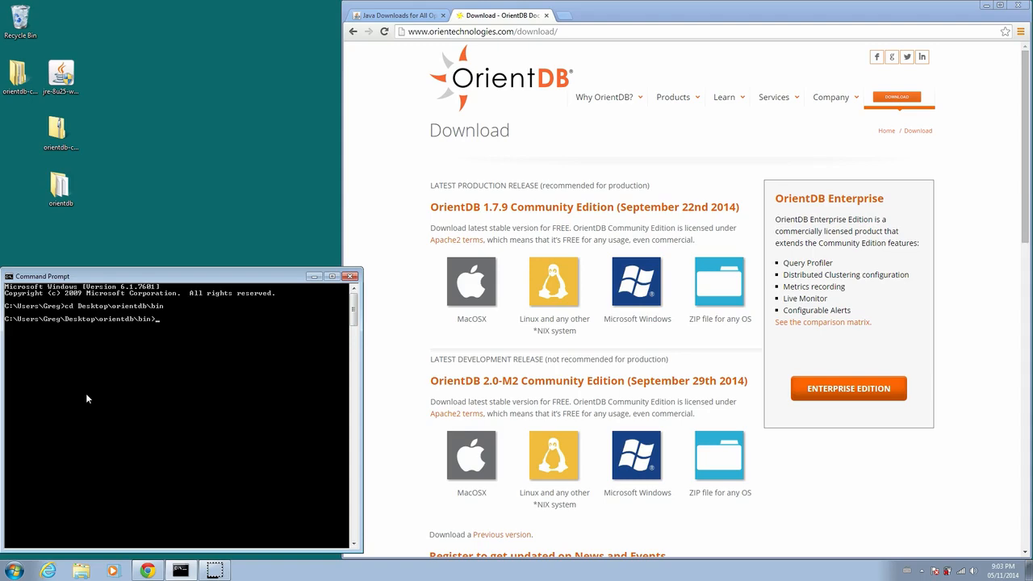
pyautogui.write('server.bat')
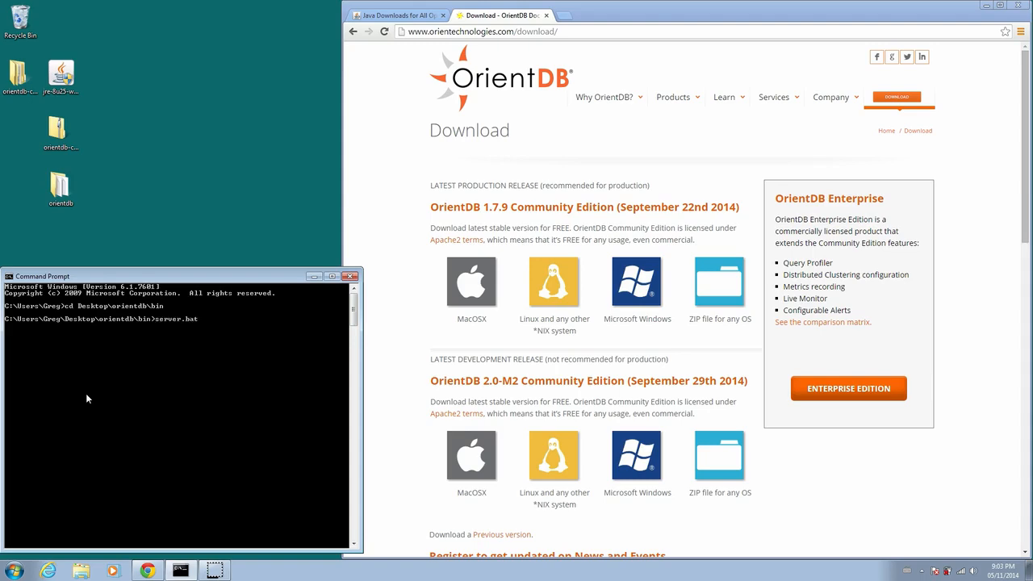
pyautogui.press('Return')
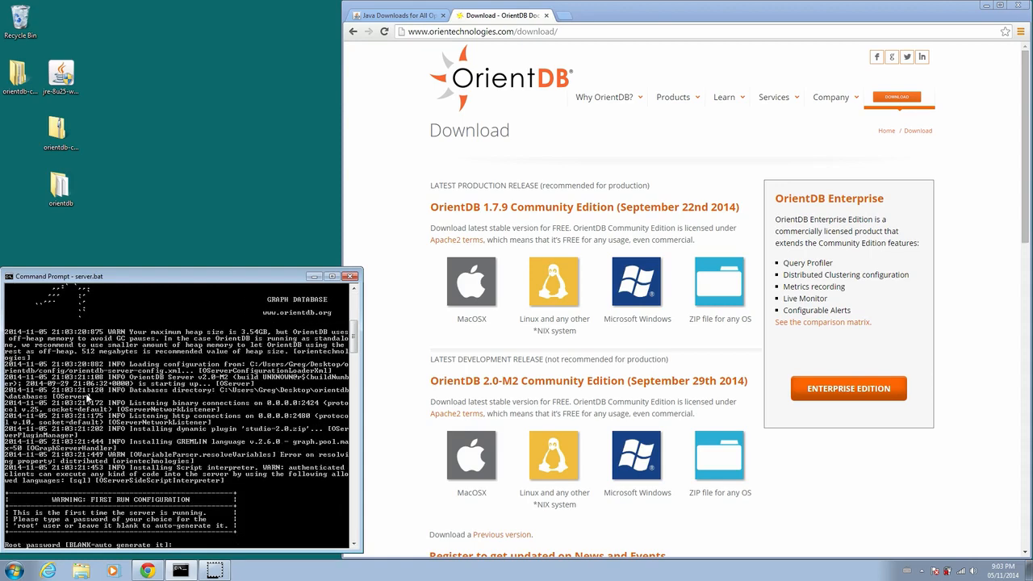
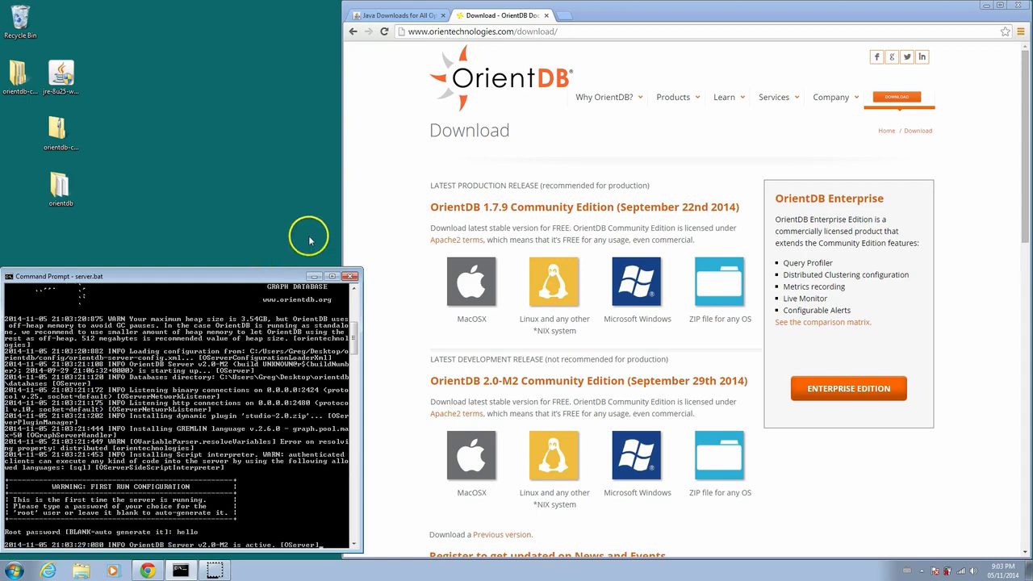
pyautogui.click(560, 15)
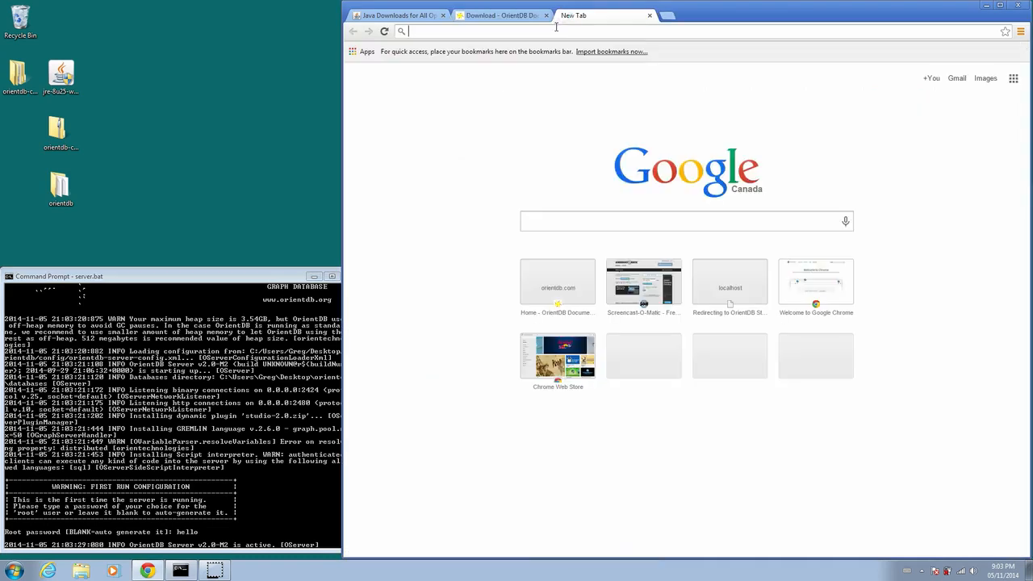
# Go to localhost:2480 and enter root as the Studio user.
pyautogui.write('localhost:2480/studio/index.html#/')
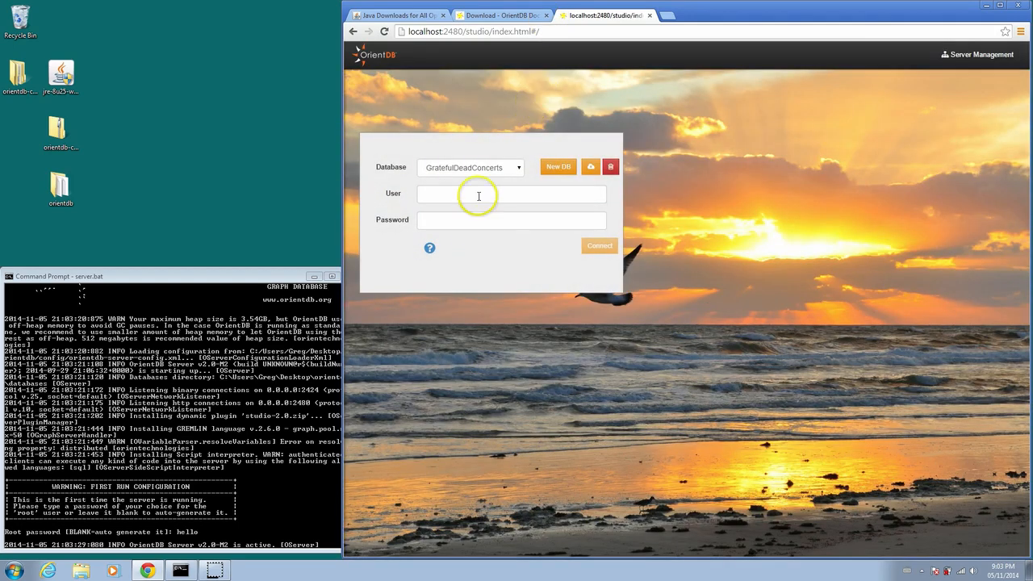
pyautogui.write('root')
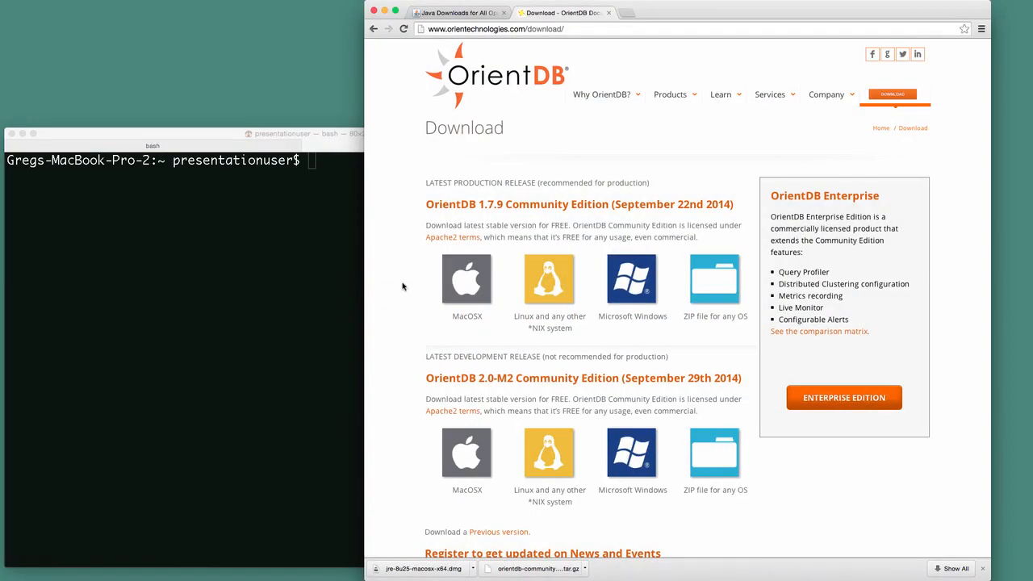
pyautogui.moveTo(467, 453)
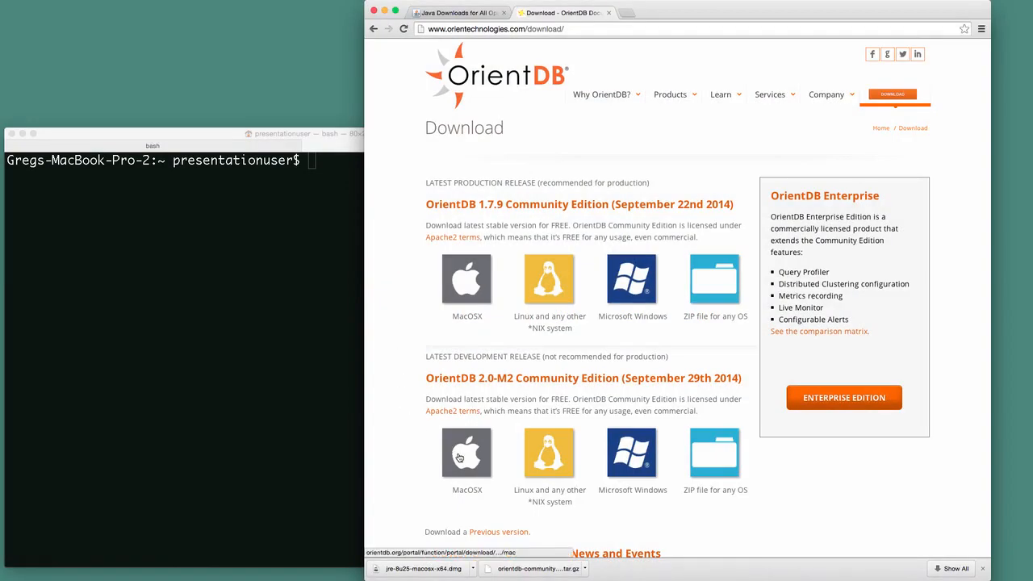
# Copy the link address of the OrientDB 2.0-M2 Community Edition Mac OS X download.
pyautogui.rightClick(467, 453)
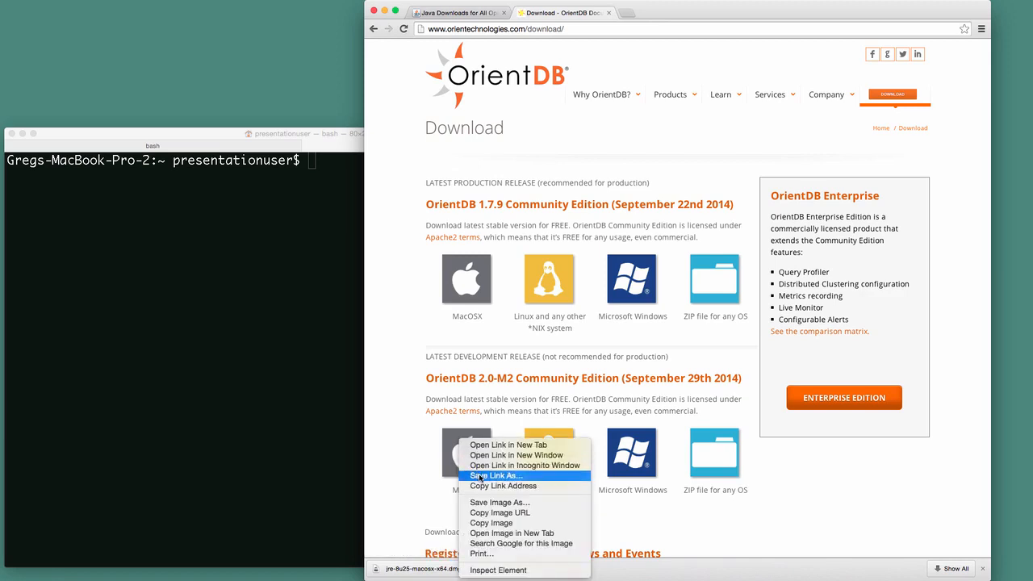
pyautogui.click(496, 474)
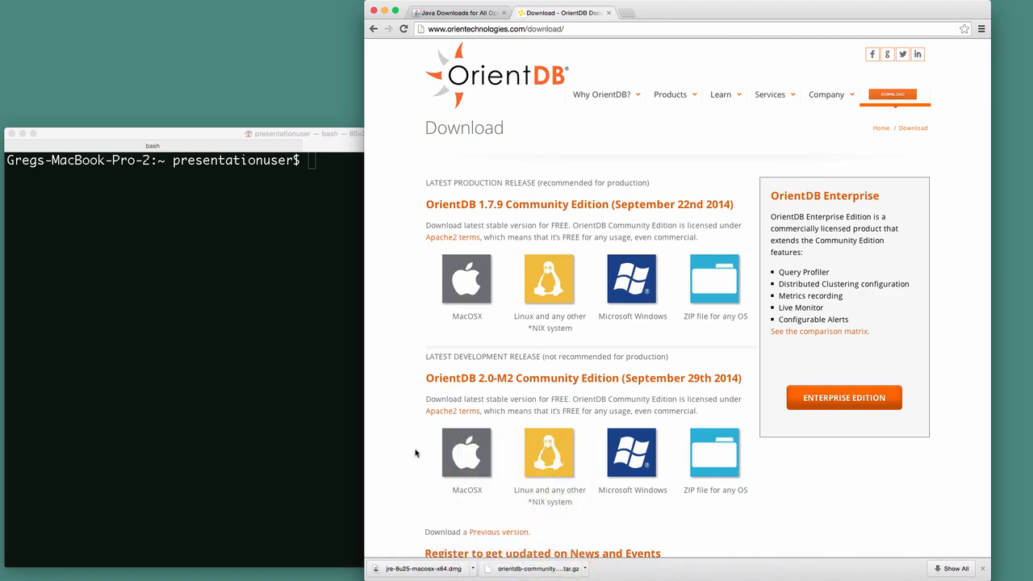
pyautogui.moveTo(424, 453)
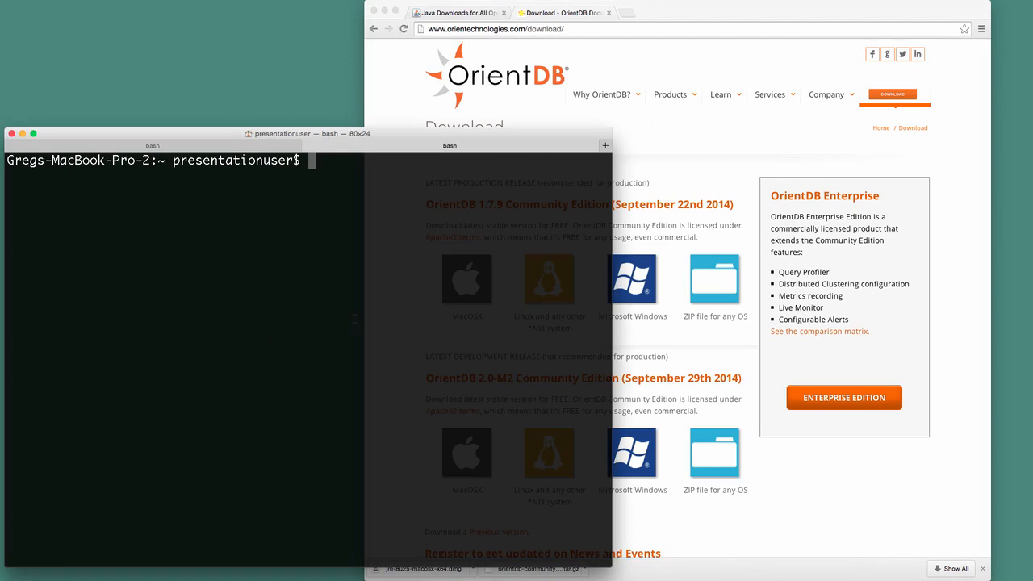
# Download the OrientDB archive with curl to ~/Desktop/orientdb.tar.gz.
pyautogui.write('curl -')
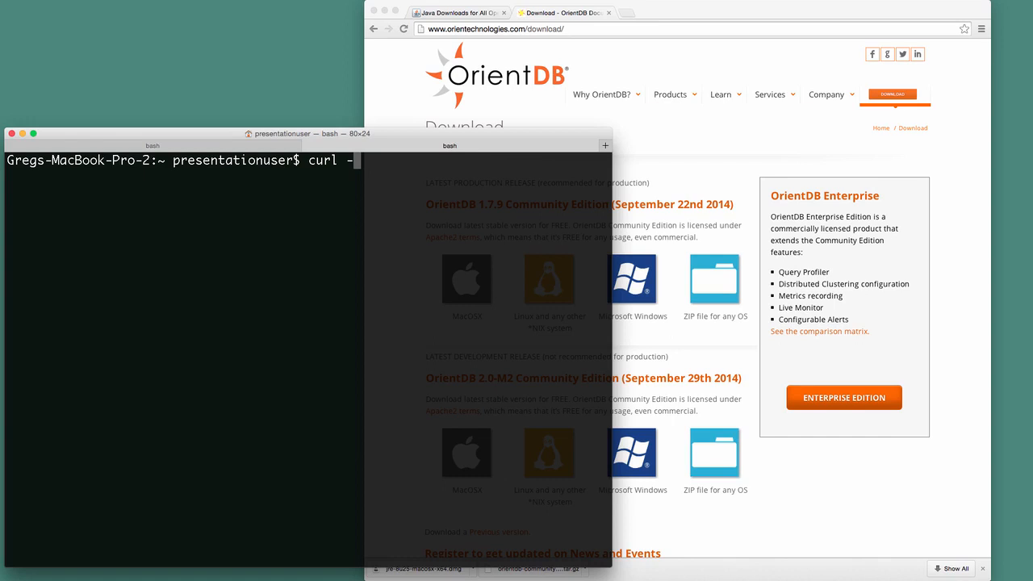
pyautogui.write('o ~/')
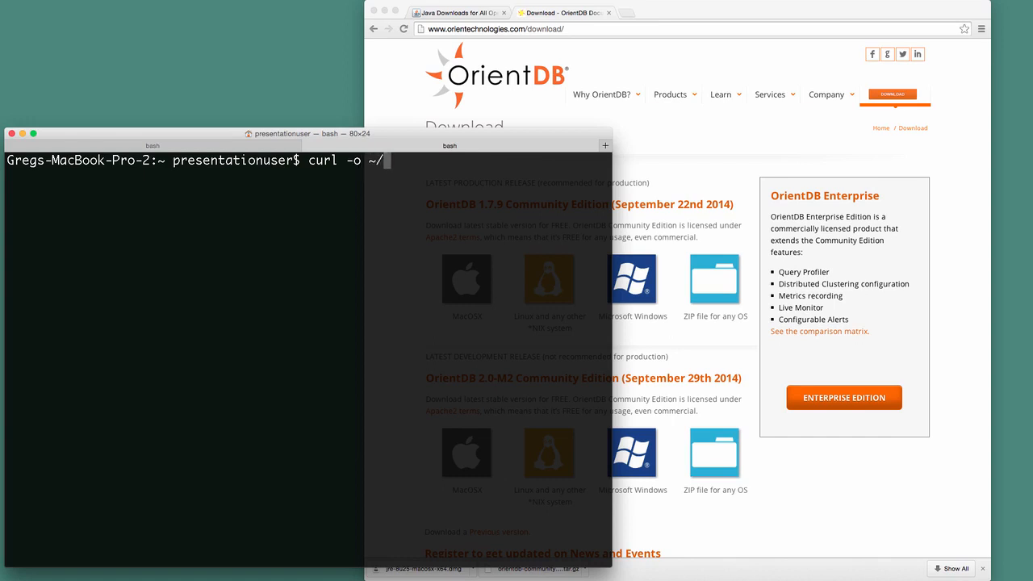
pyautogui.write('Desktop/')
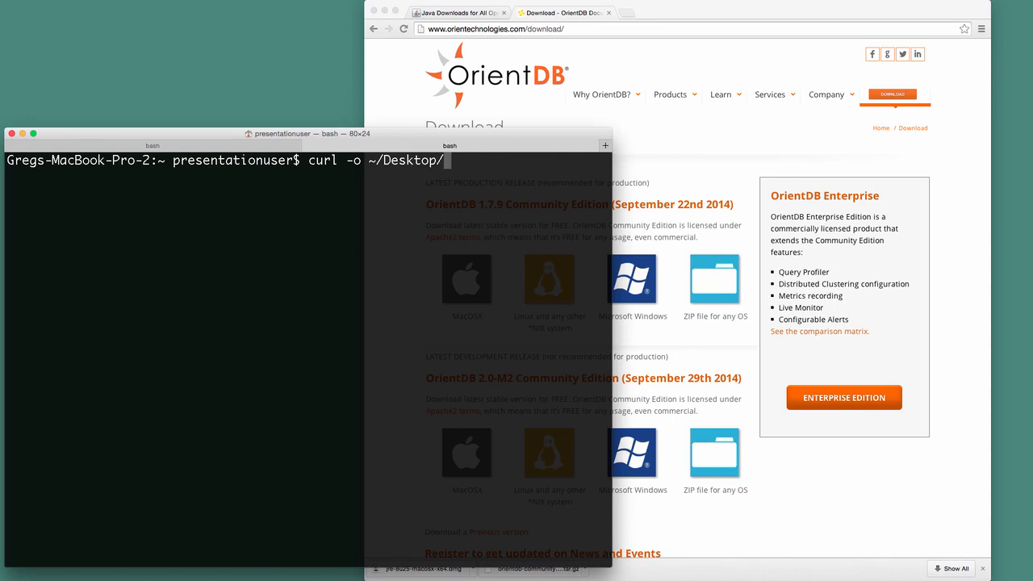
pyautogui.write('orientdb.')
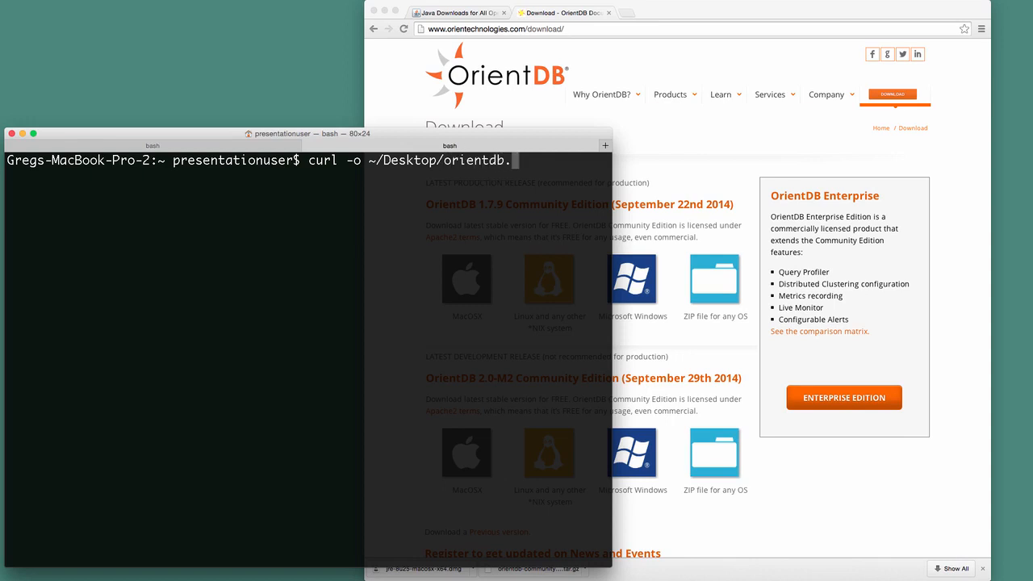
pyautogui.write('tar.z')
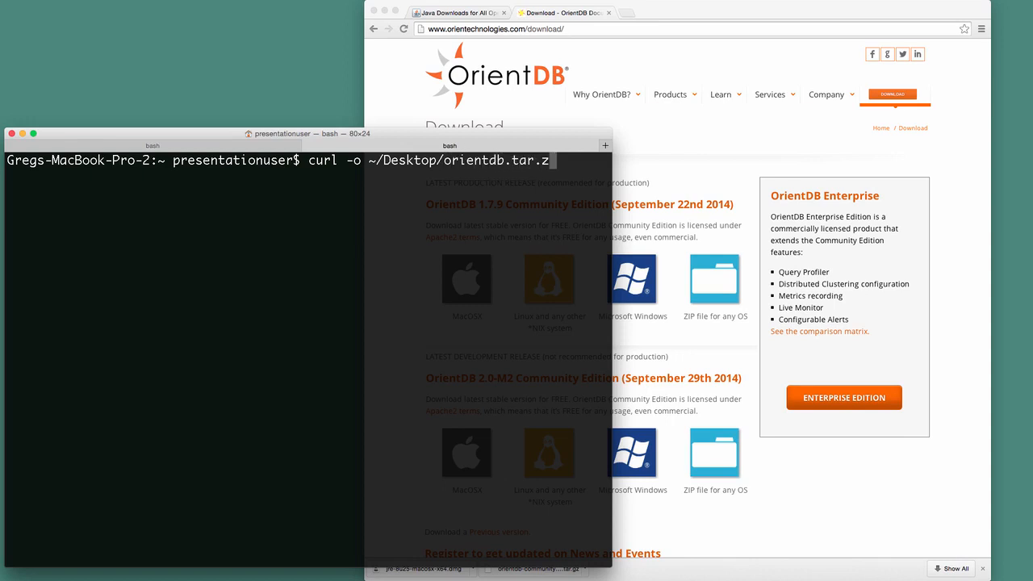
pyautogui.write('gz')
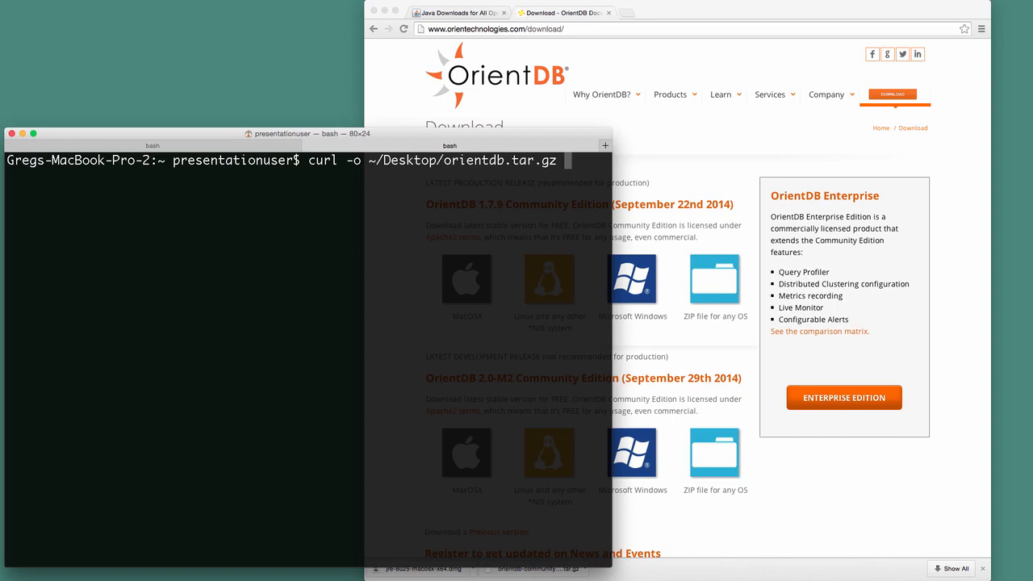
pyautogui.press('Return')
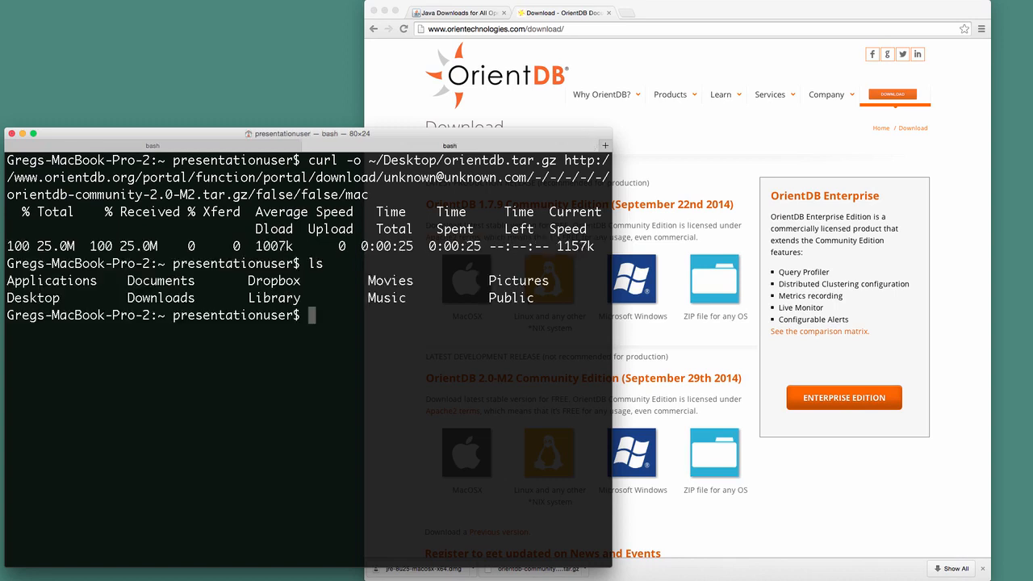
pyautogui.write('cd ~/Desktop/')
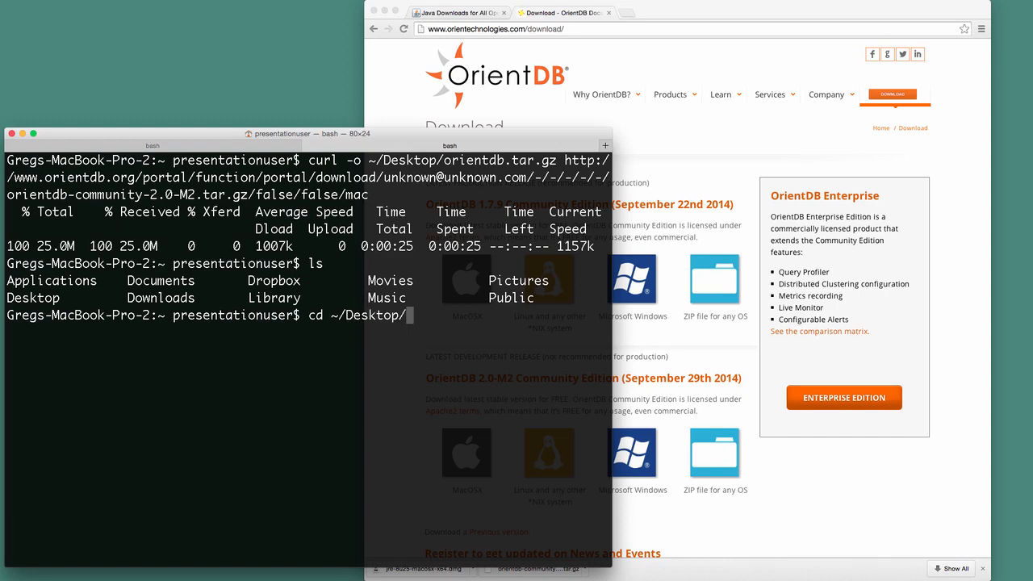
# Move into Desktop and extract orientdb.tar.gz with tar xvzf into orientdb-community-2.0-M2.
pyautogui.press('Return')
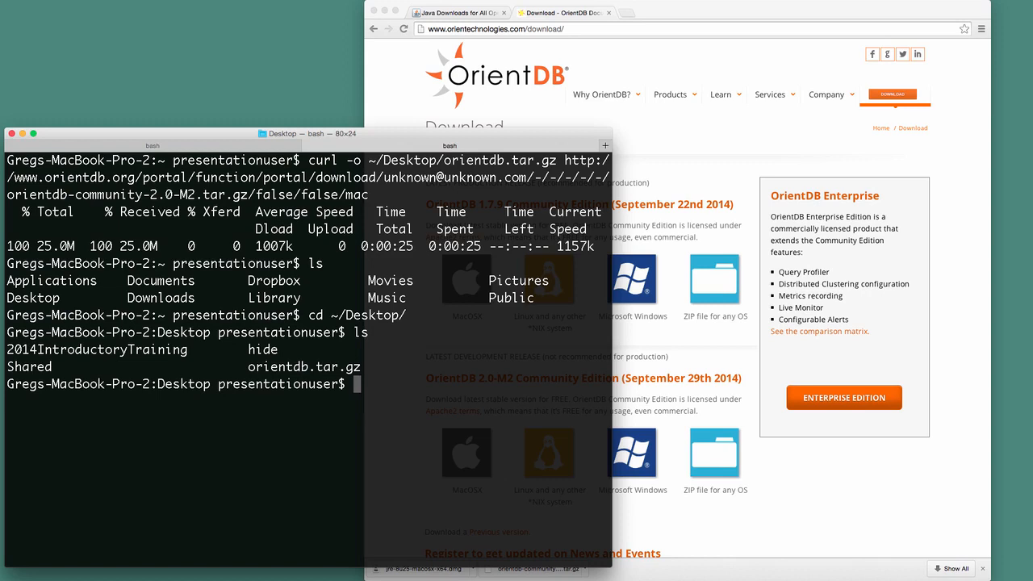
pyautogui.write('tar')
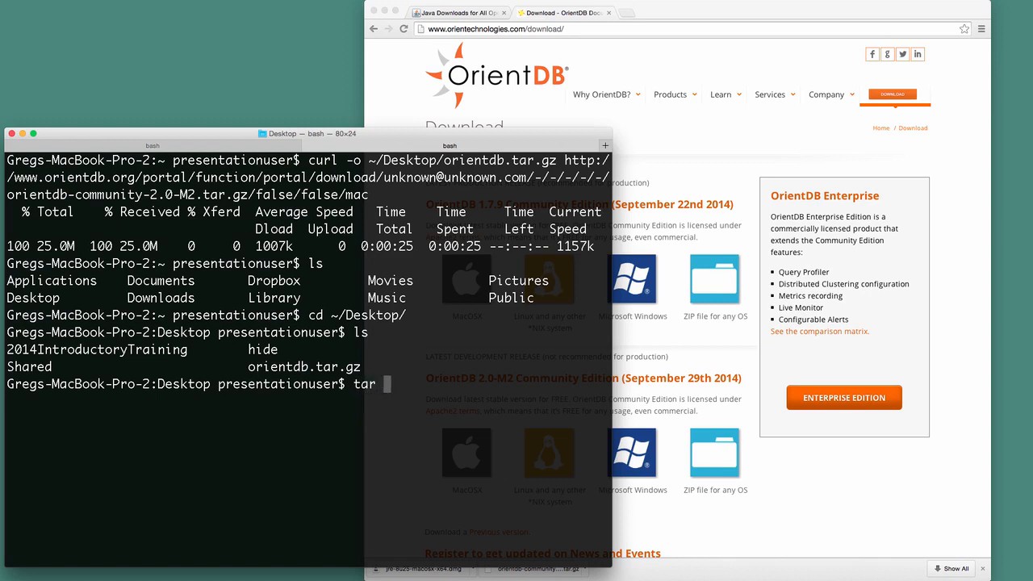
pyautogui.write('xvzf')
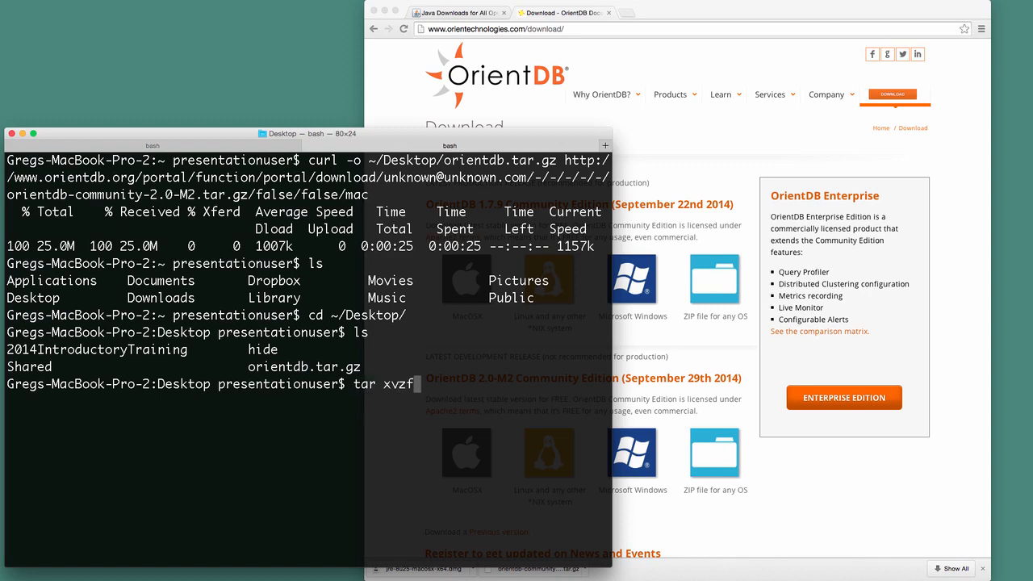
pyautogui.write('orientdb.tar.gz')
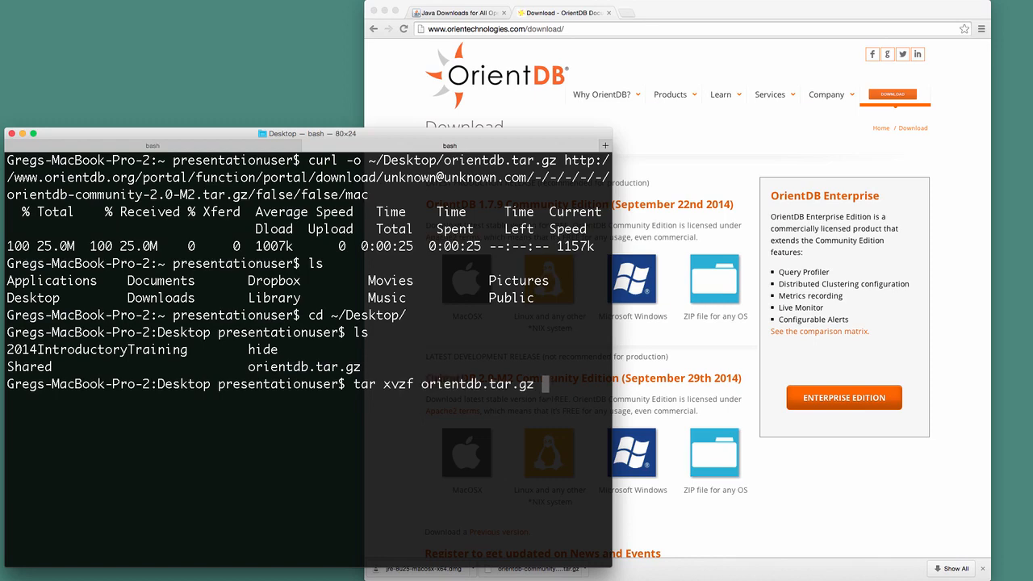
pyautogui.press('Return')
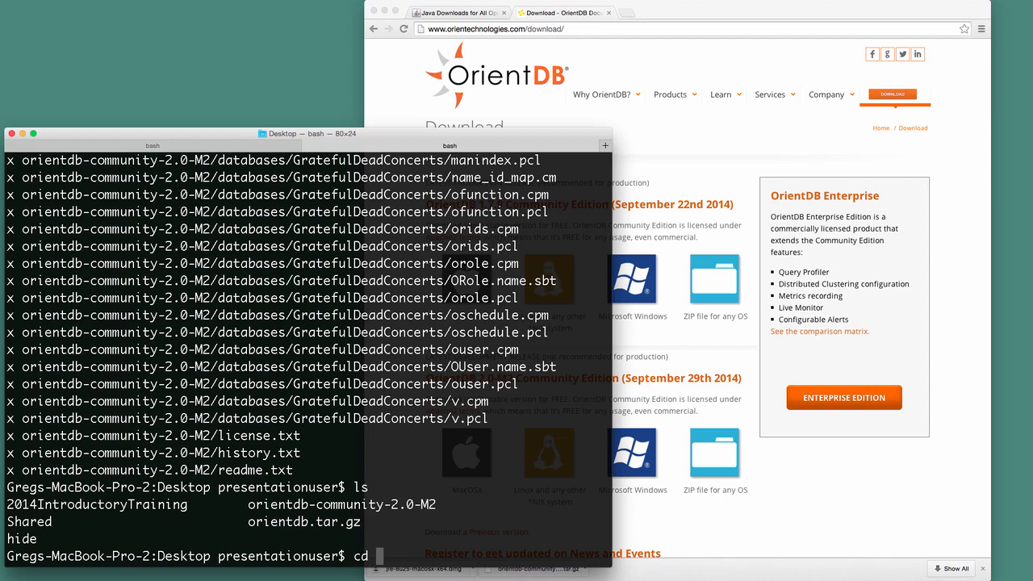
pyautogui.write('orientdb-')
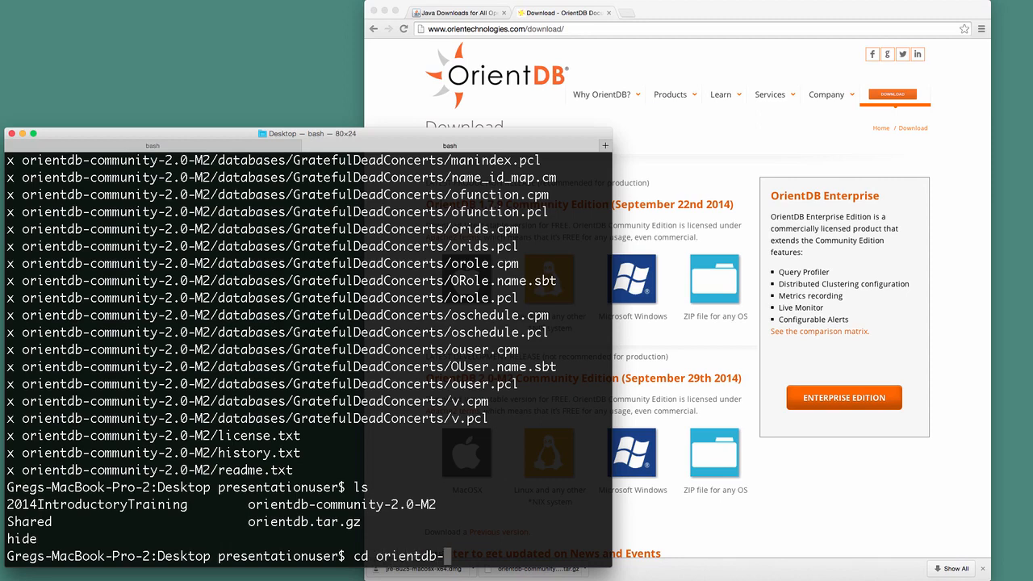
pyautogui.write('community-2.0-M2/bin')
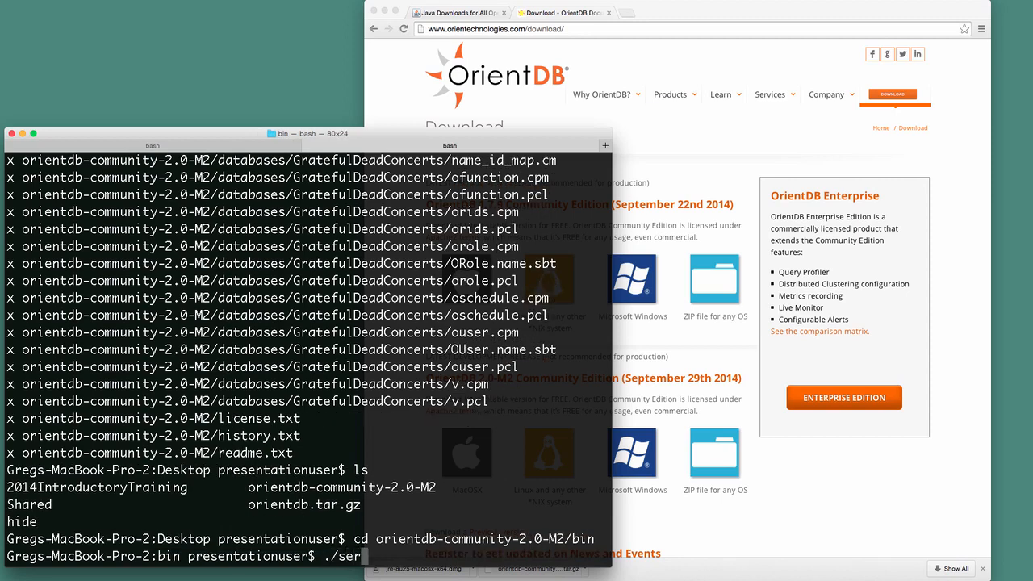
pyautogui.press('Return')
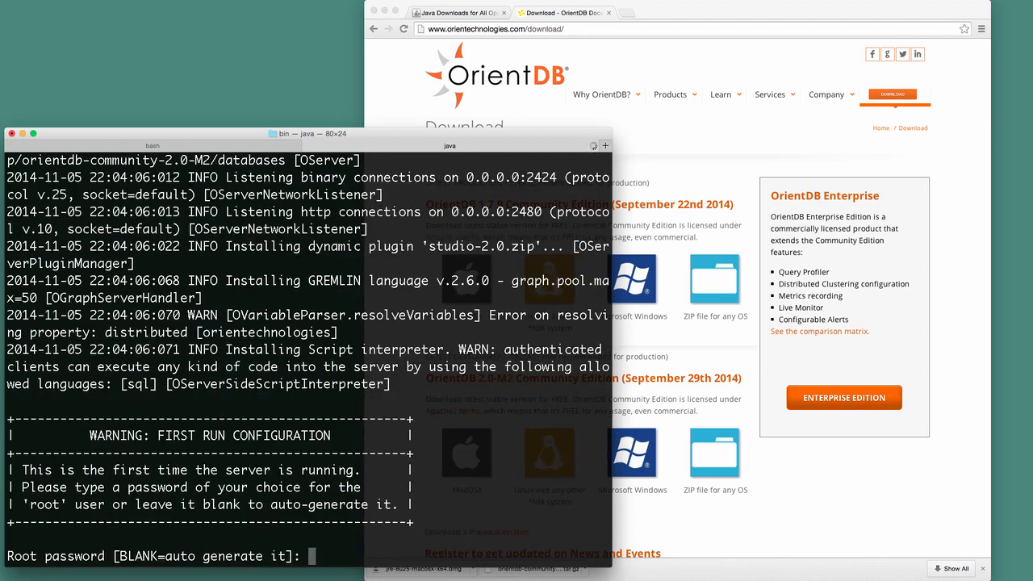
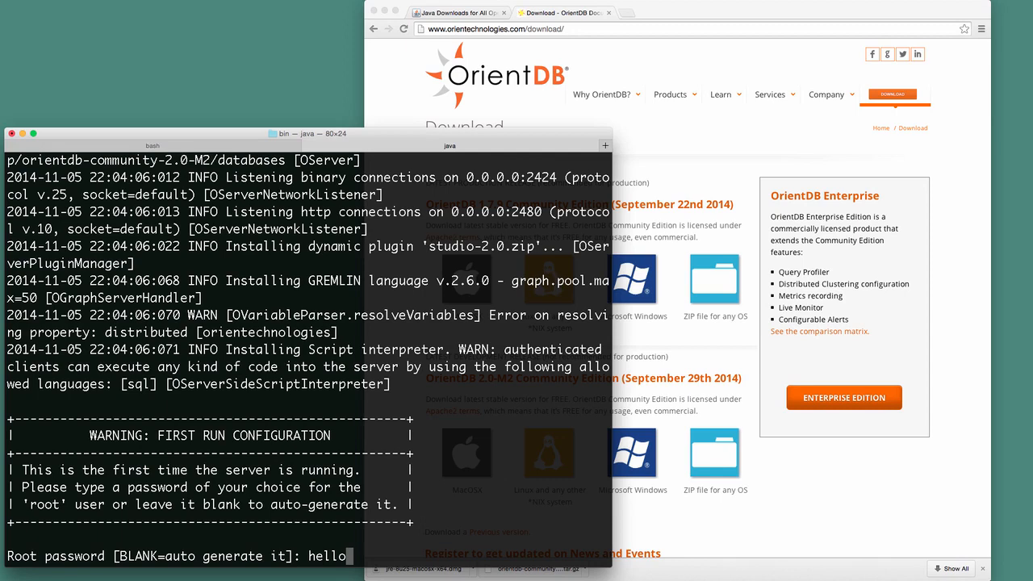
pyautogui.press('Return')
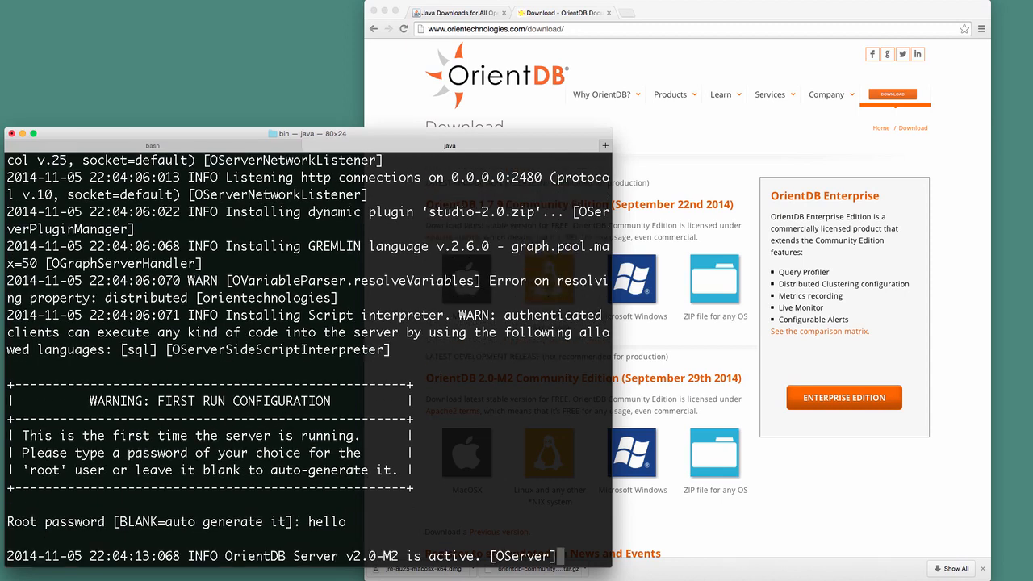
pyautogui.click(730, 13)
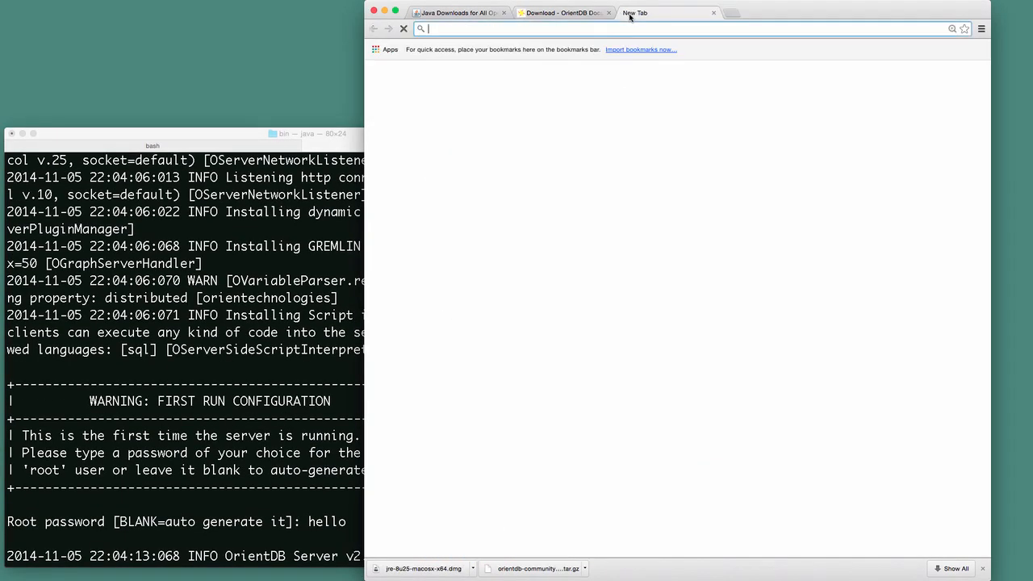
# Load localhost in the new tab to show the Studio login with GratefulDeadConcerts.
pyautogui.write('localhost:2491')
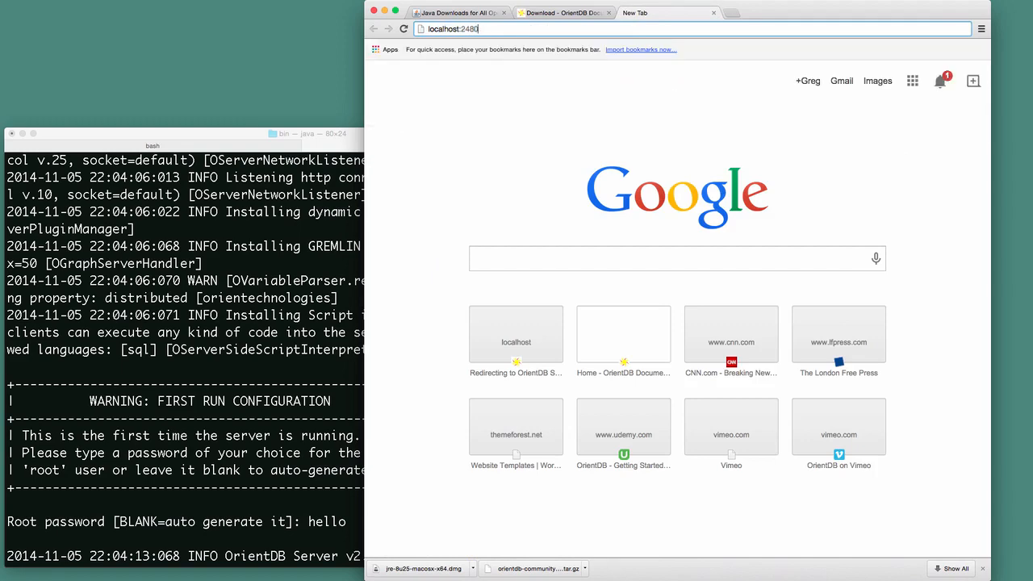
pyautogui.press('Return')
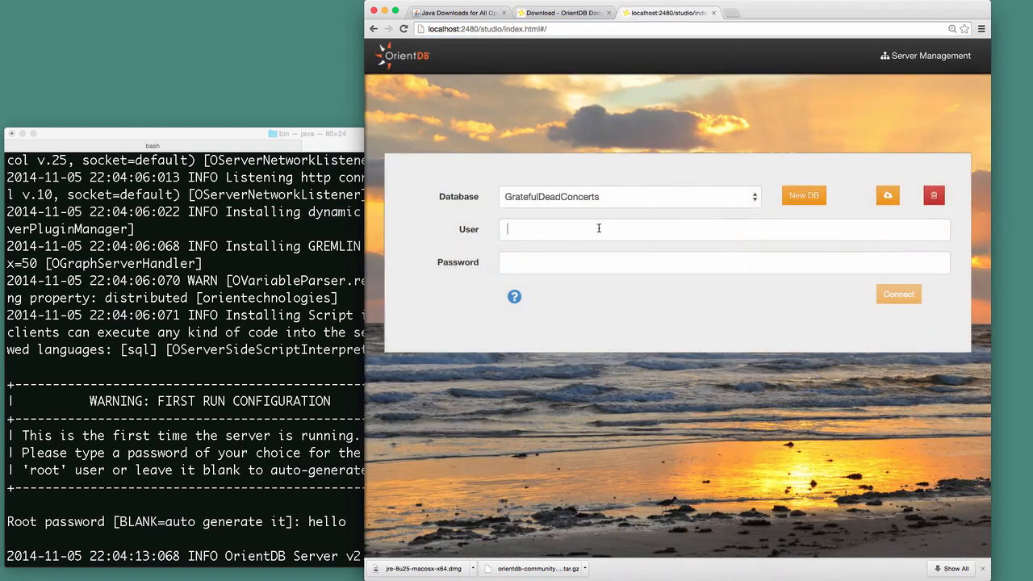